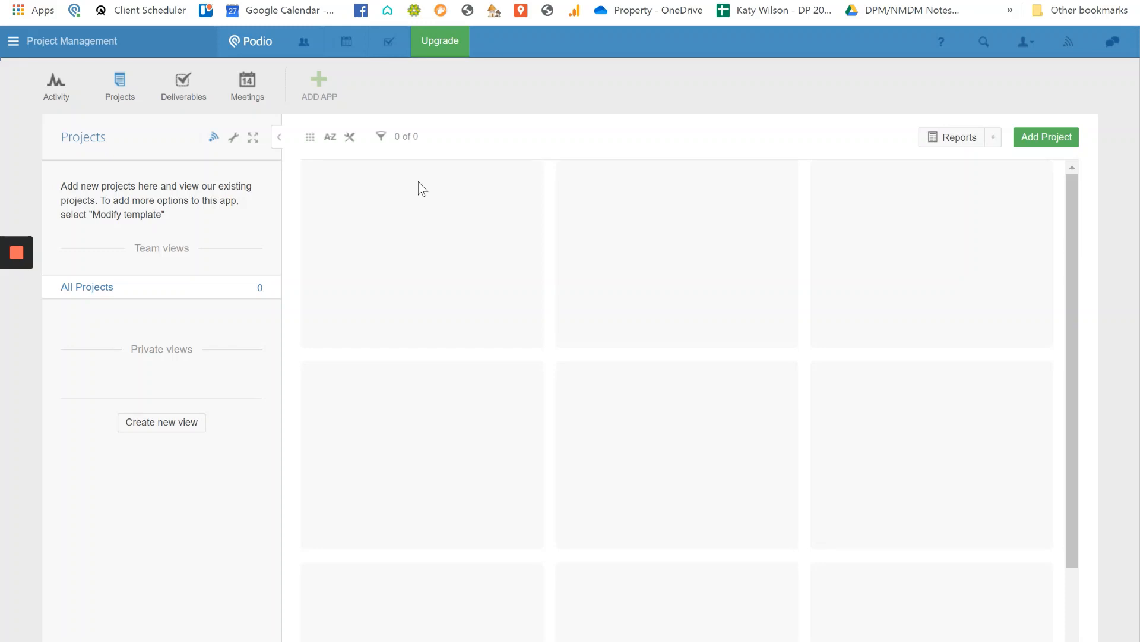
{"action": "mouse_move", "coordinate": [13, 41]}
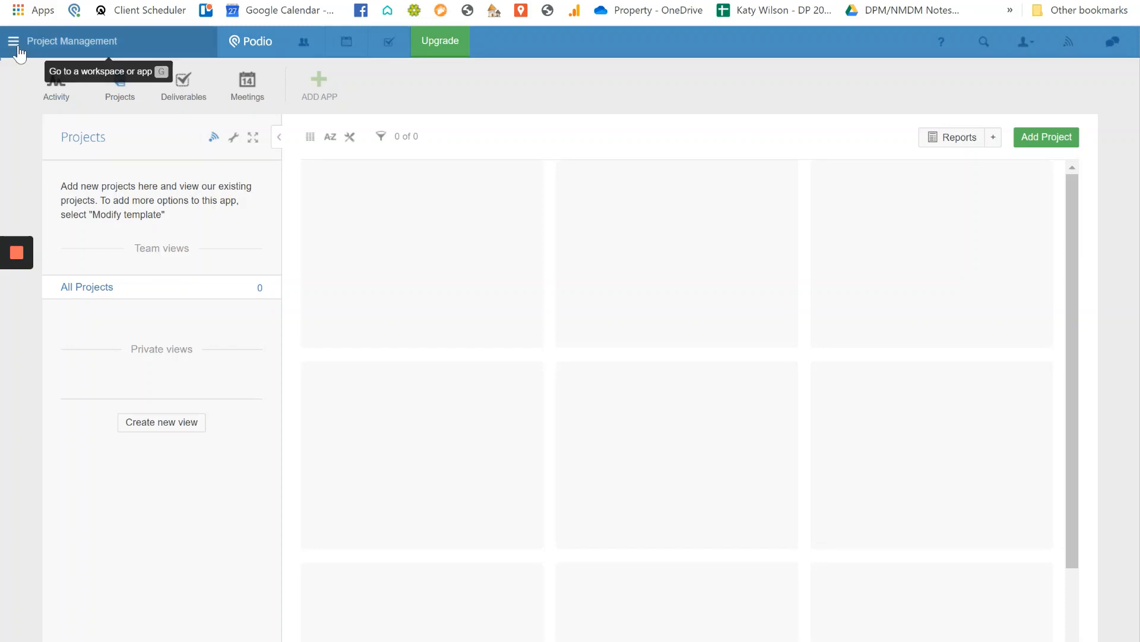
Create a new private workspace named Direct Mail from the workspace menu
{"action": "left_click", "coordinate": [12, 40]}
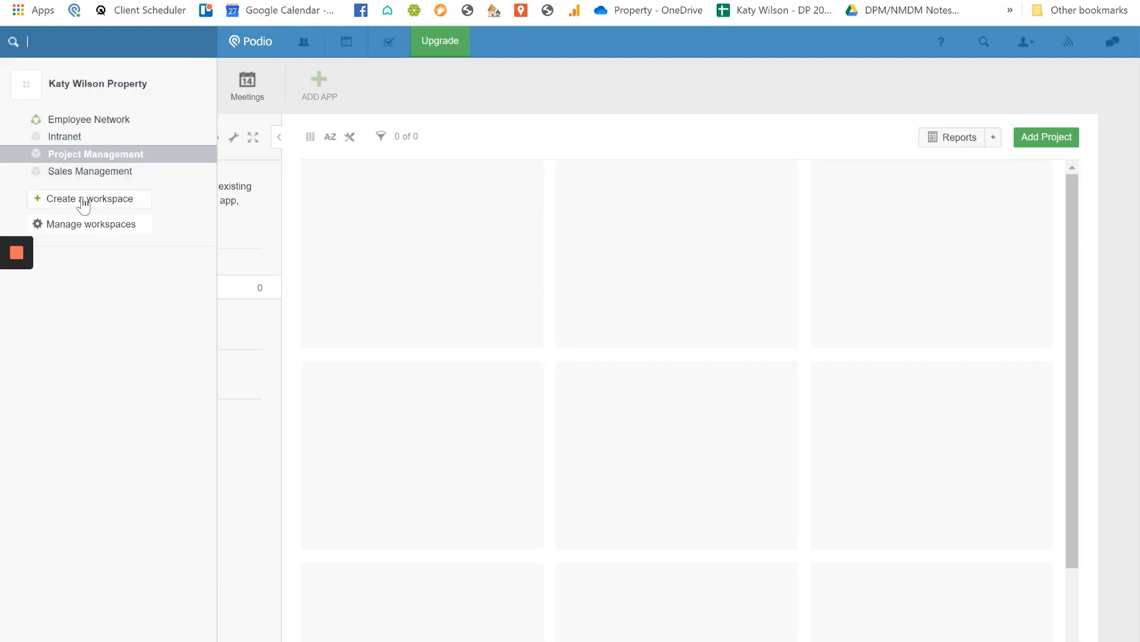
{"action": "left_click", "coordinate": [90, 199]}
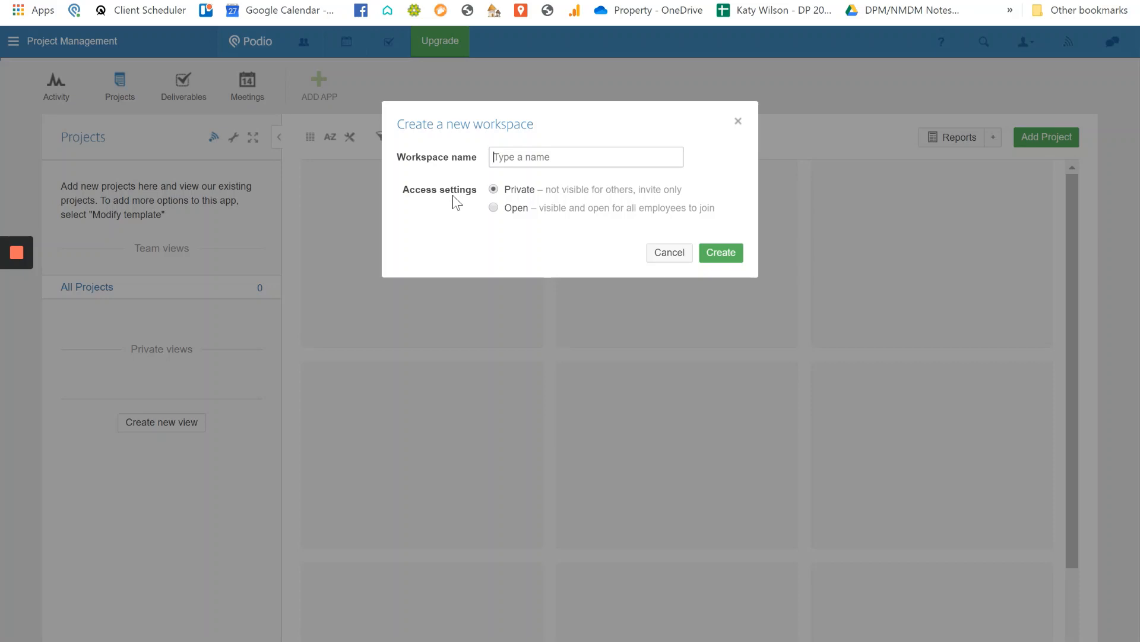
{"action": "type", "text": "Direct Mail"}
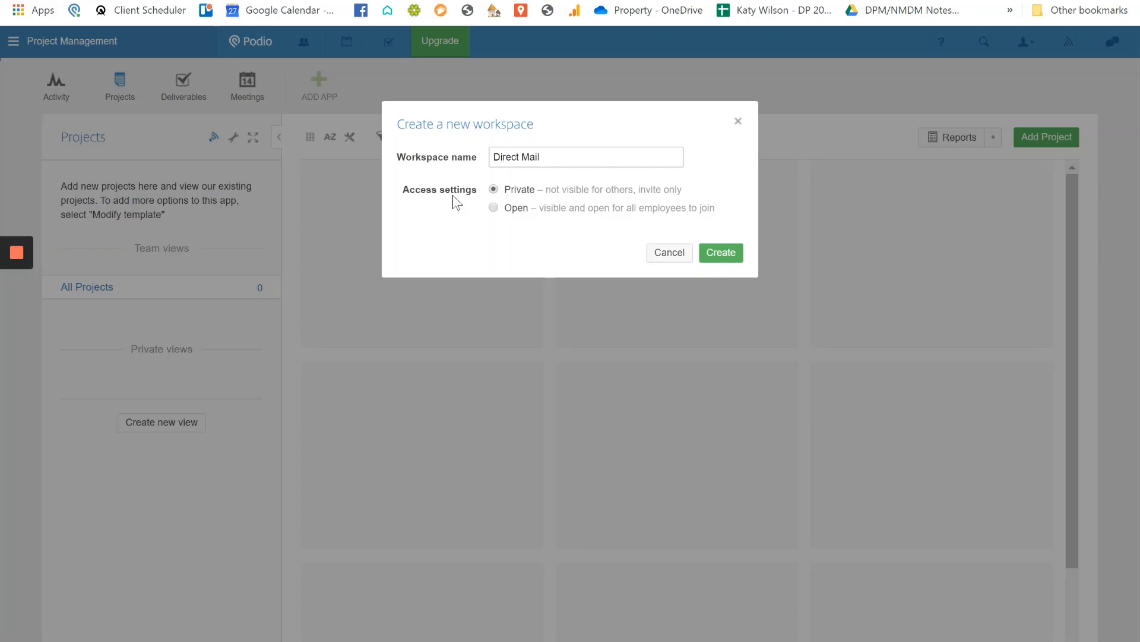
{"action": "left_click", "coordinate": [720, 252]}
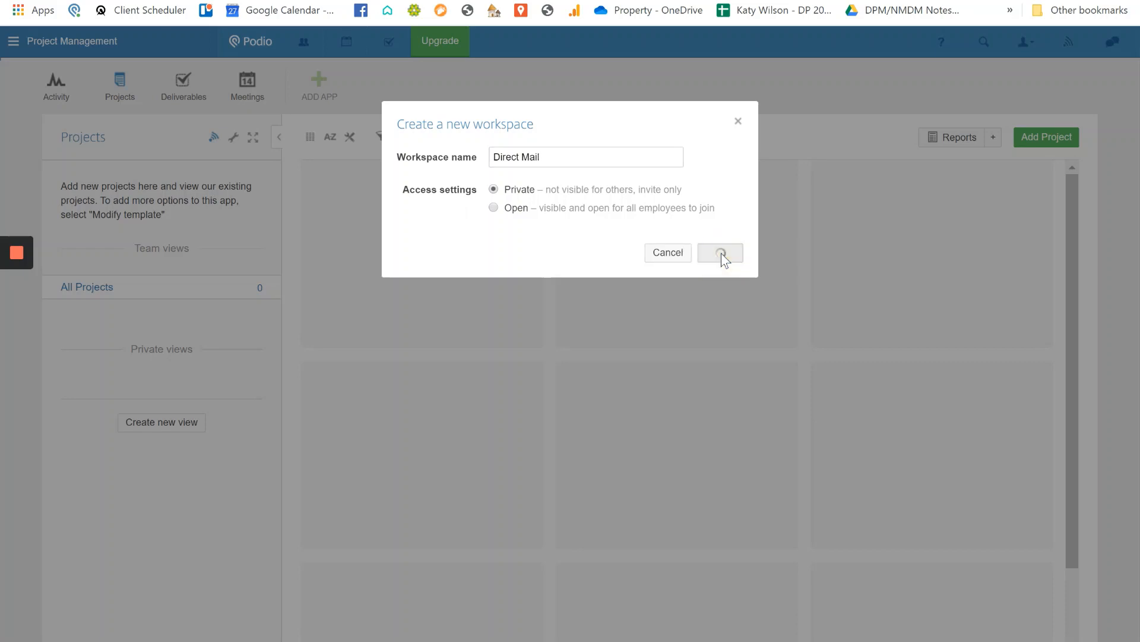
{"action": "left_click", "coordinate": [720, 252]}
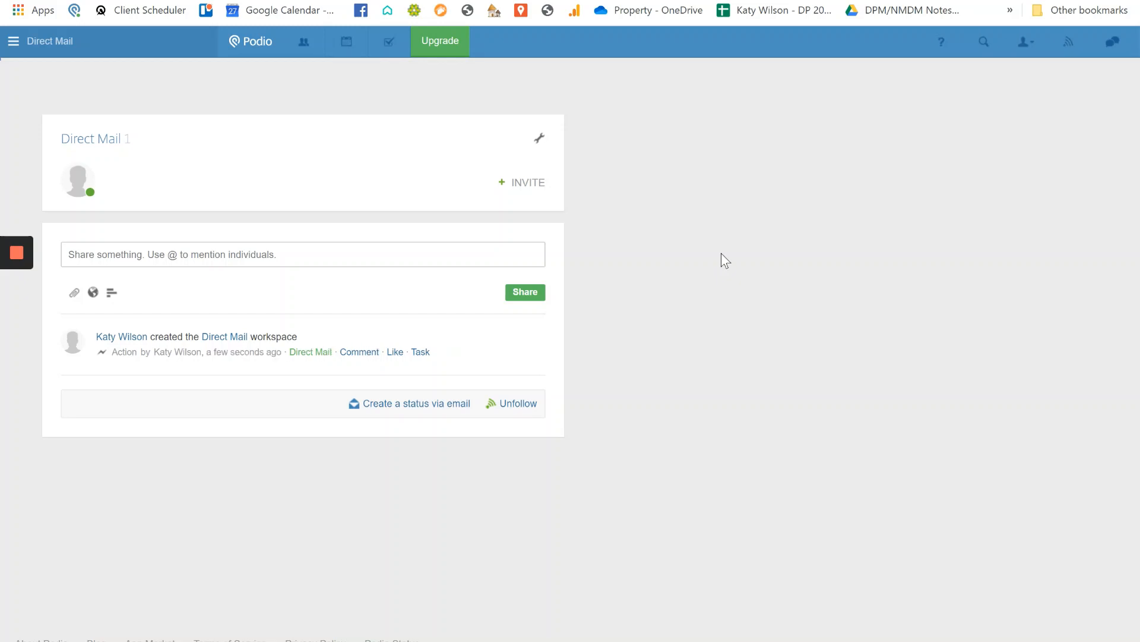
Dismiss the Add your co-workers dialog without inviting anyone
{"action": "left_click", "coordinate": [522, 183]}
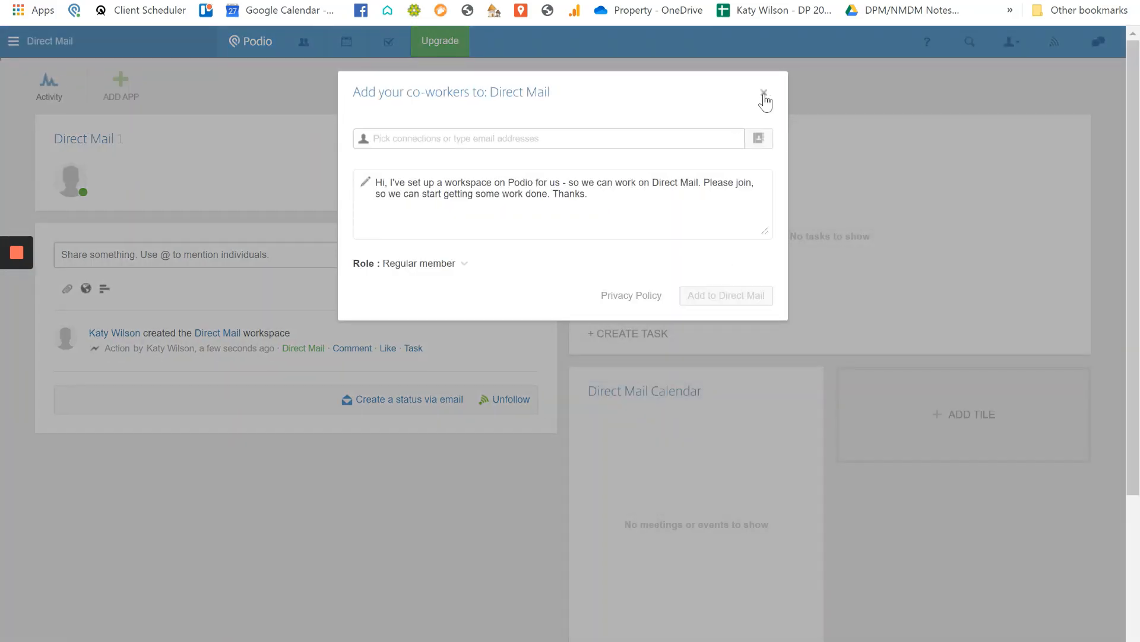
{"action": "mouse_move", "coordinate": [764, 95]}
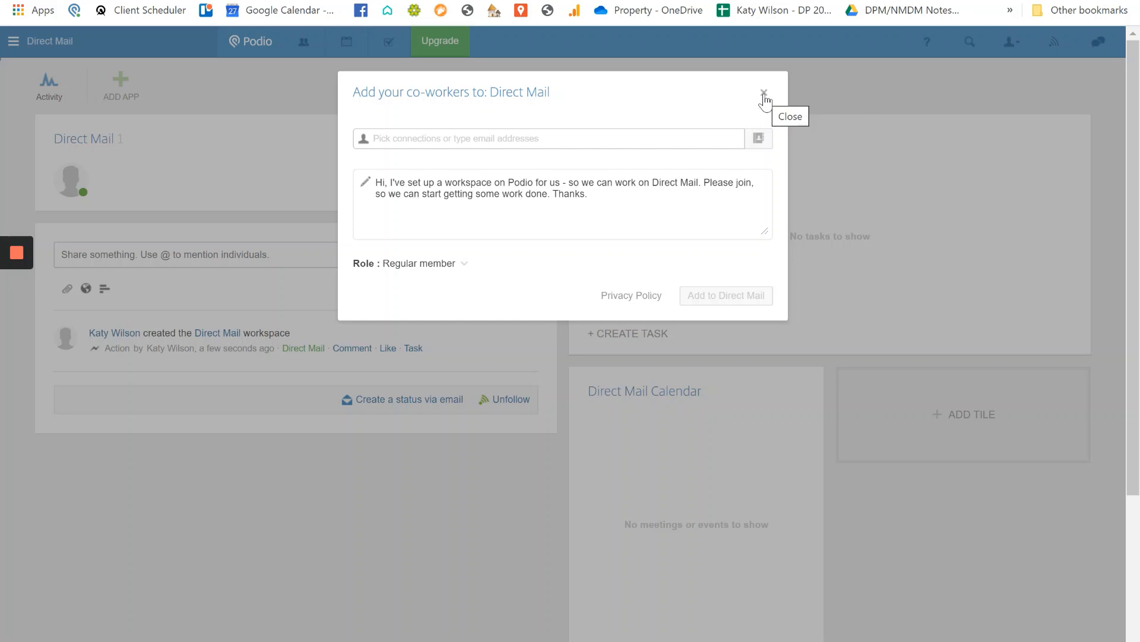
{"action": "left_click", "coordinate": [764, 93]}
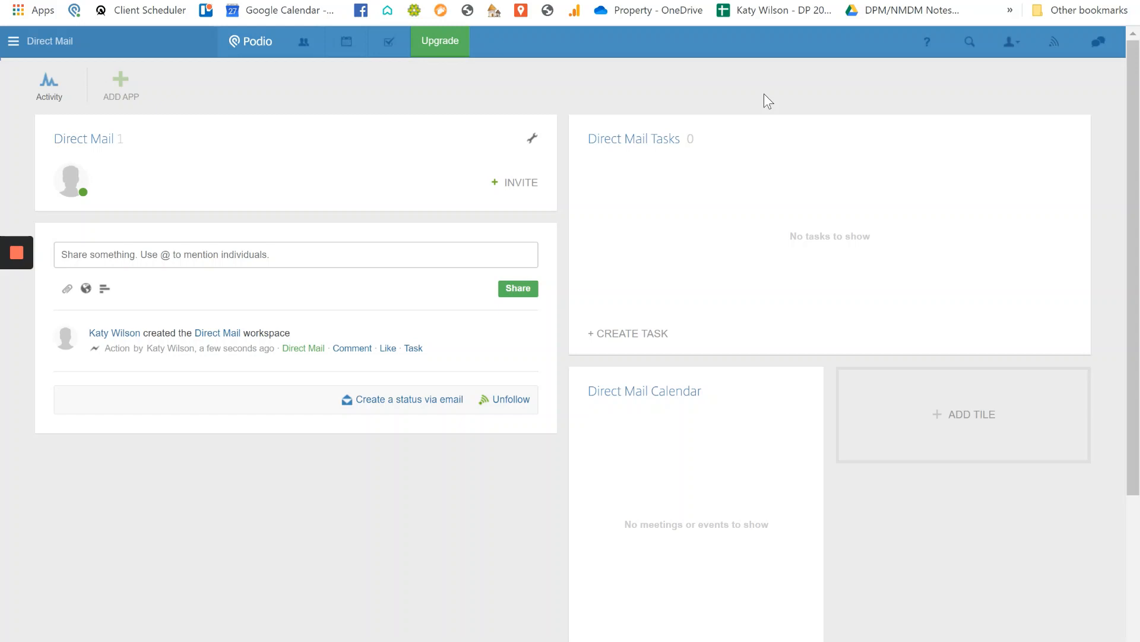
{"action": "mouse_move", "coordinate": [647, 85]}
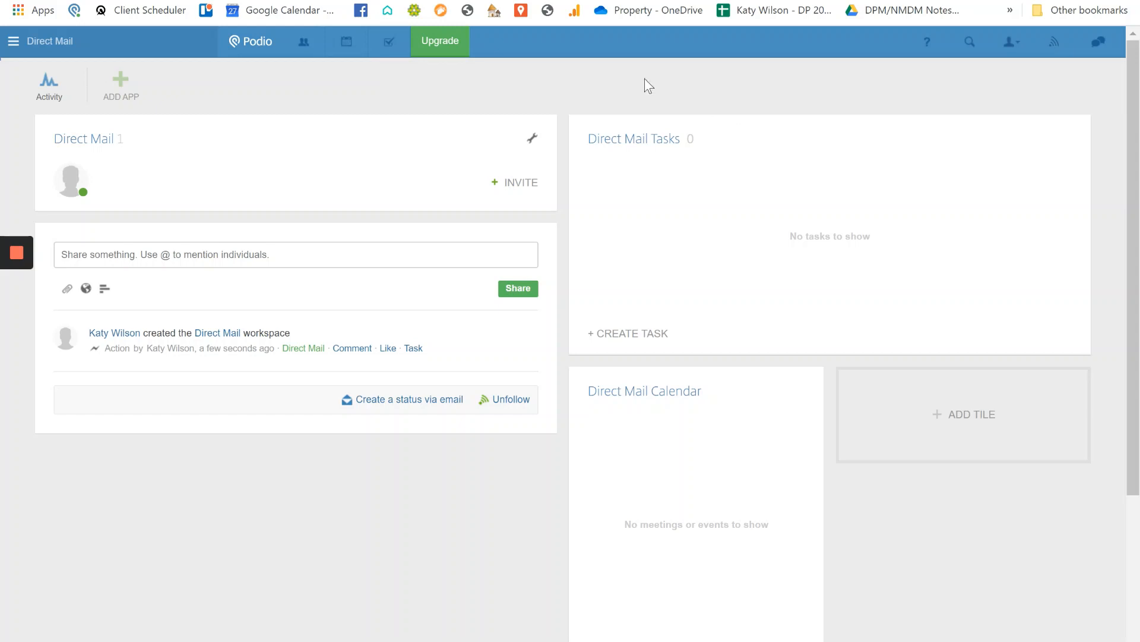
{"action": "mouse_move", "coordinate": [122, 83]}
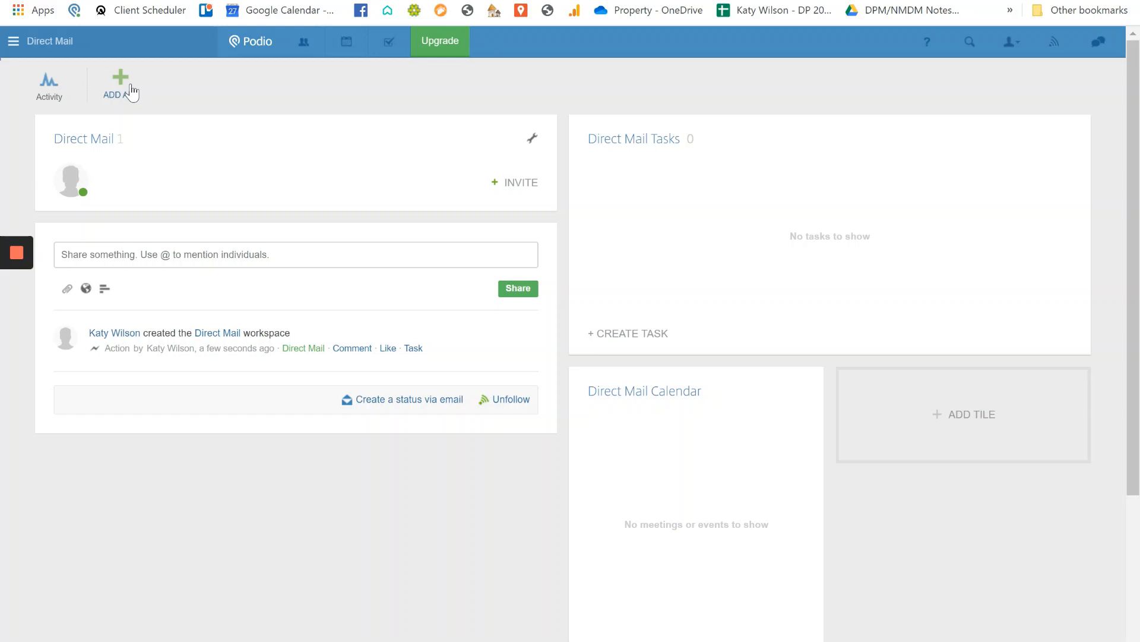
Create a custom app with App Name and Item Name both set to Addresses
{"action": "left_click", "coordinate": [119, 80]}
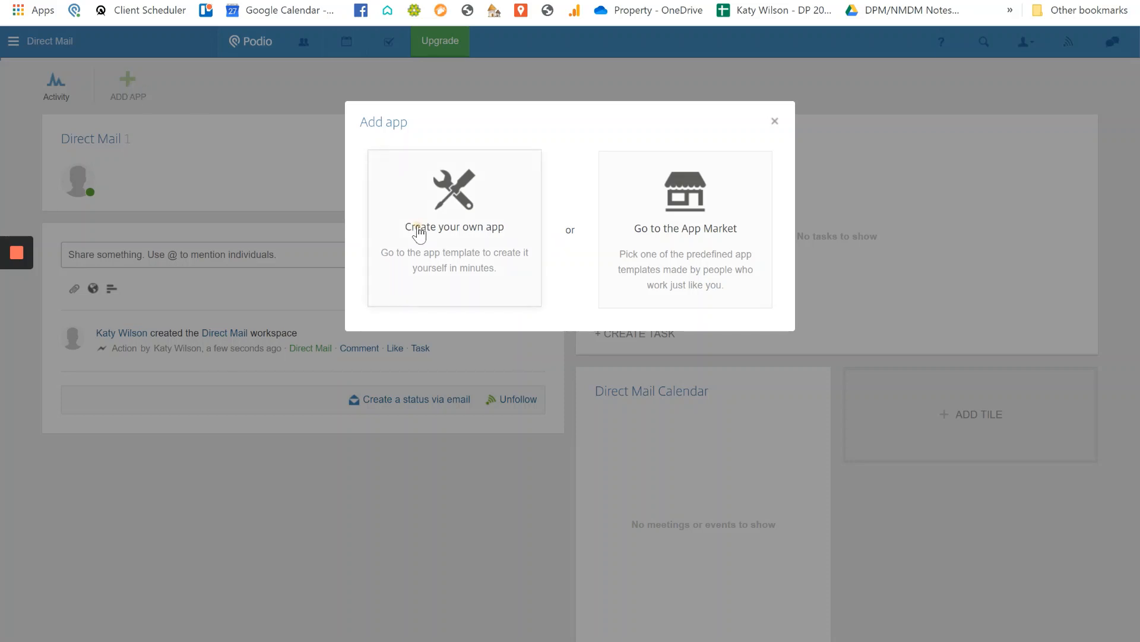
{"action": "left_click", "coordinate": [454, 225]}
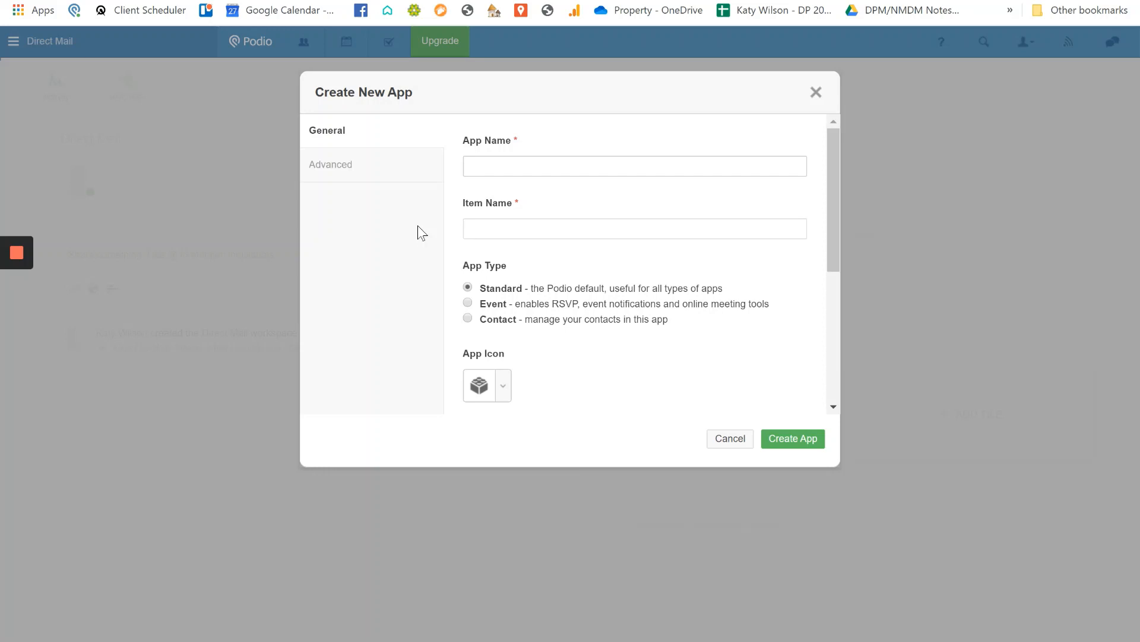
{"action": "type", "text": "Addres"}
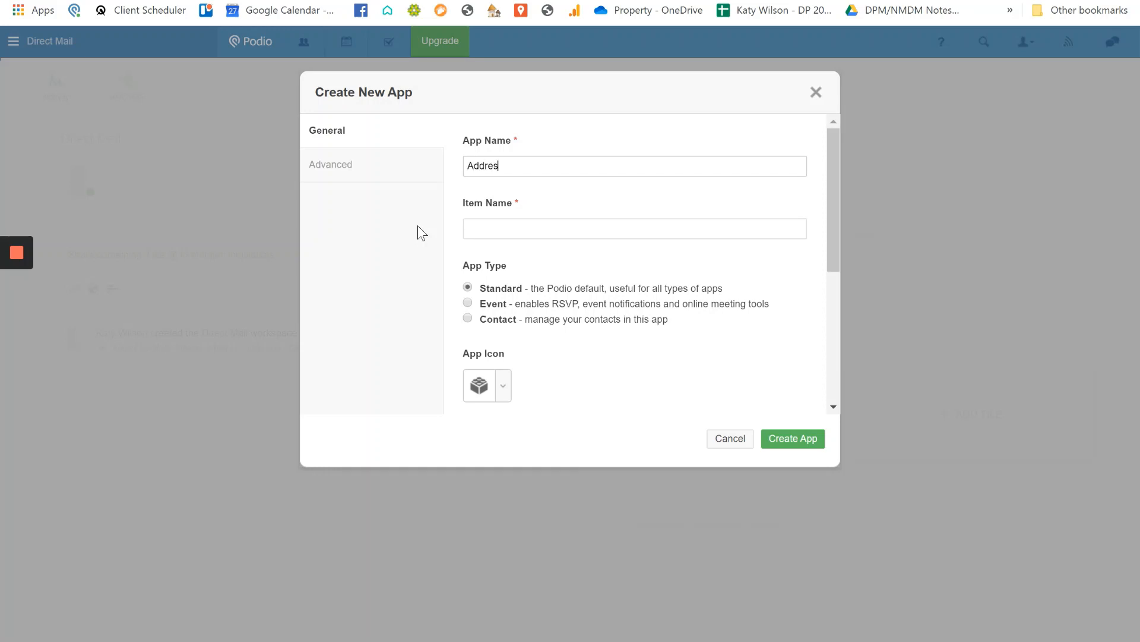
{"action": "left_click", "coordinate": [633, 229]}
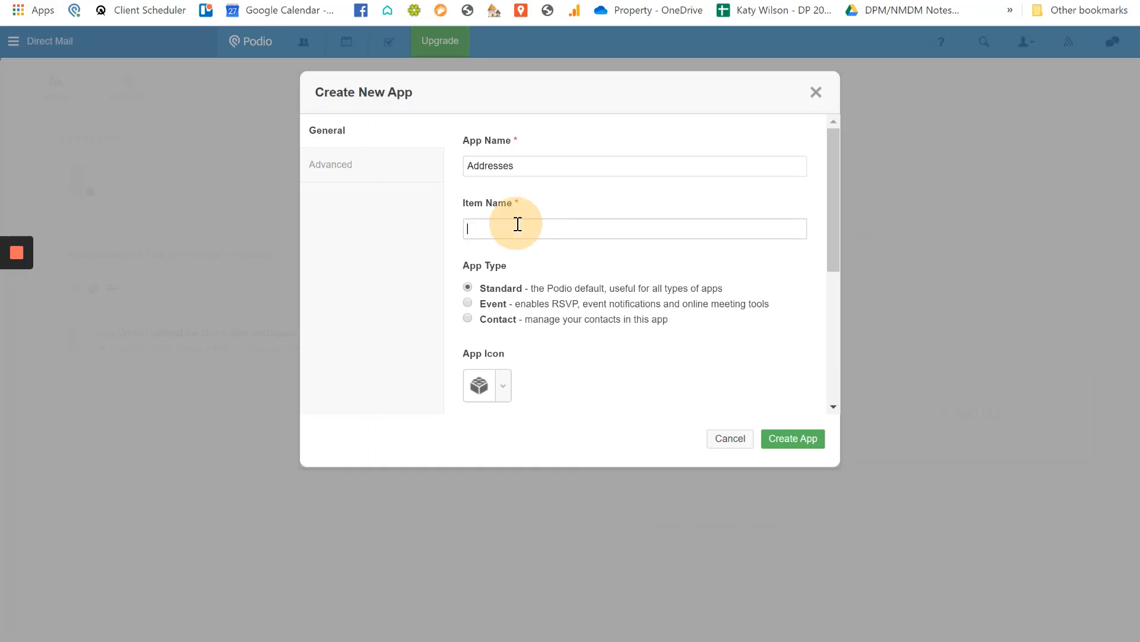
{"action": "type", "text": "Addresses"}
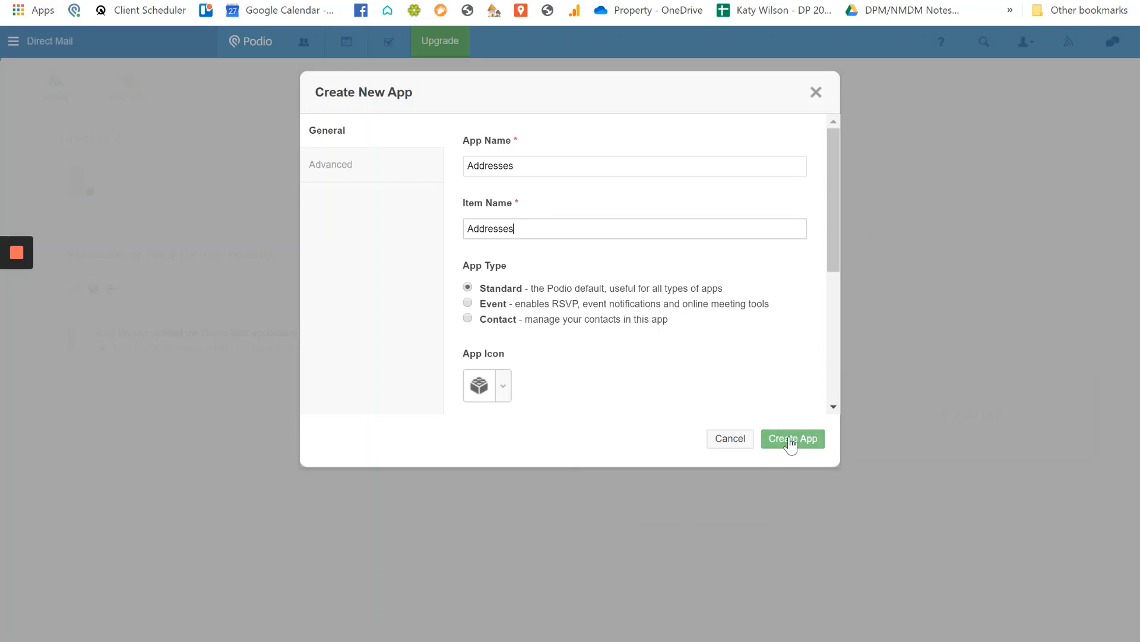
{"action": "left_click", "coordinate": [793, 438]}
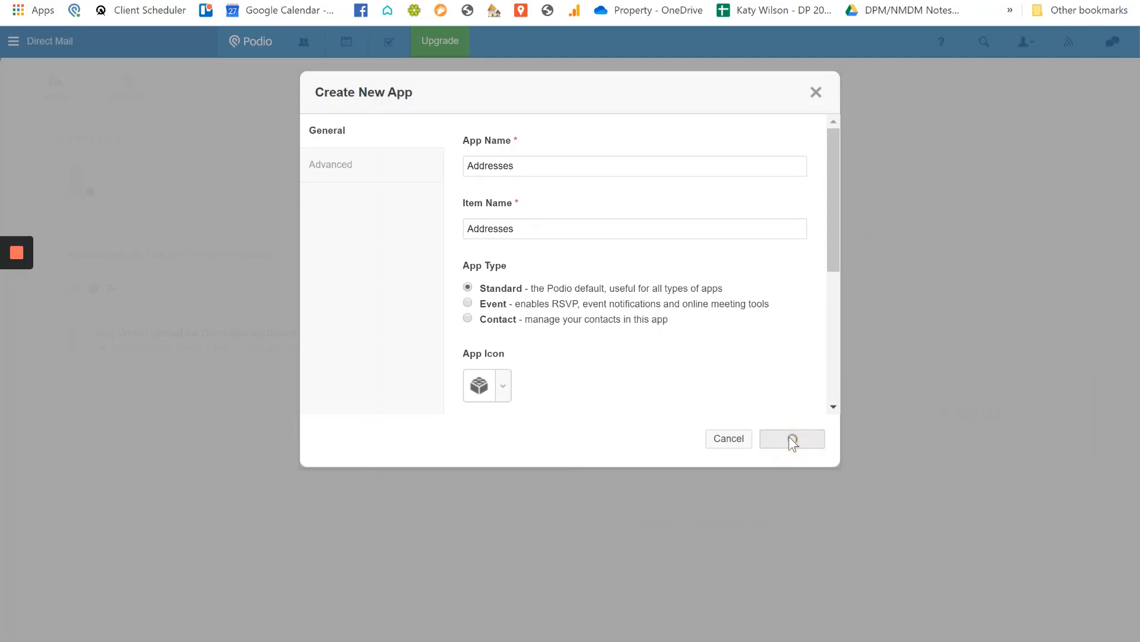
{"action": "left_click", "coordinate": [791, 439]}
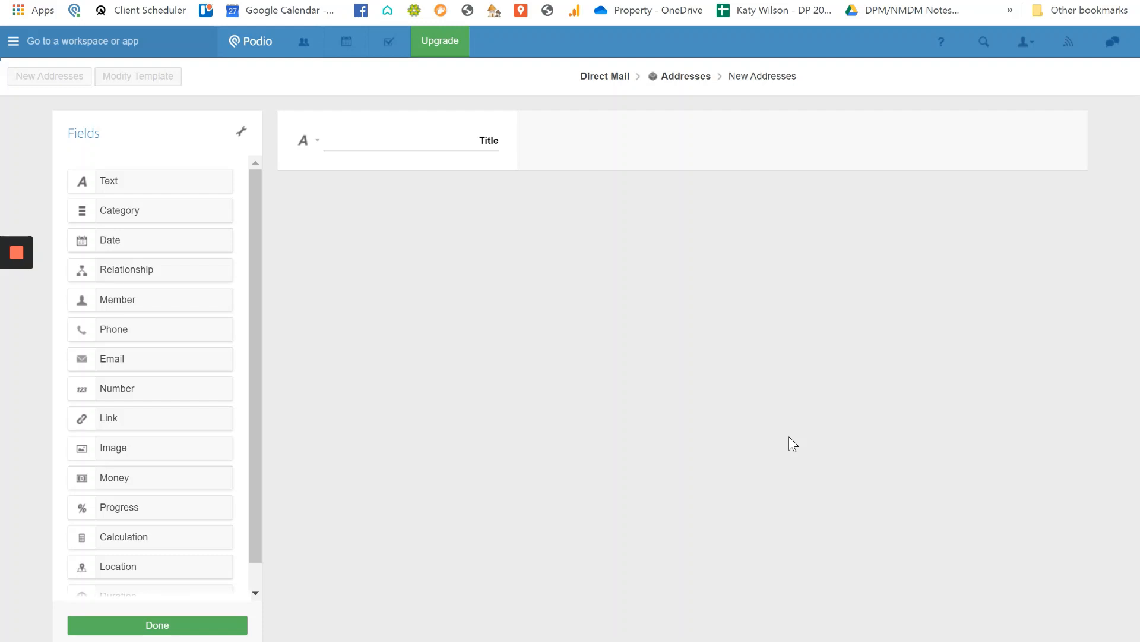
{"action": "mouse_move", "coordinate": [854, 216]}
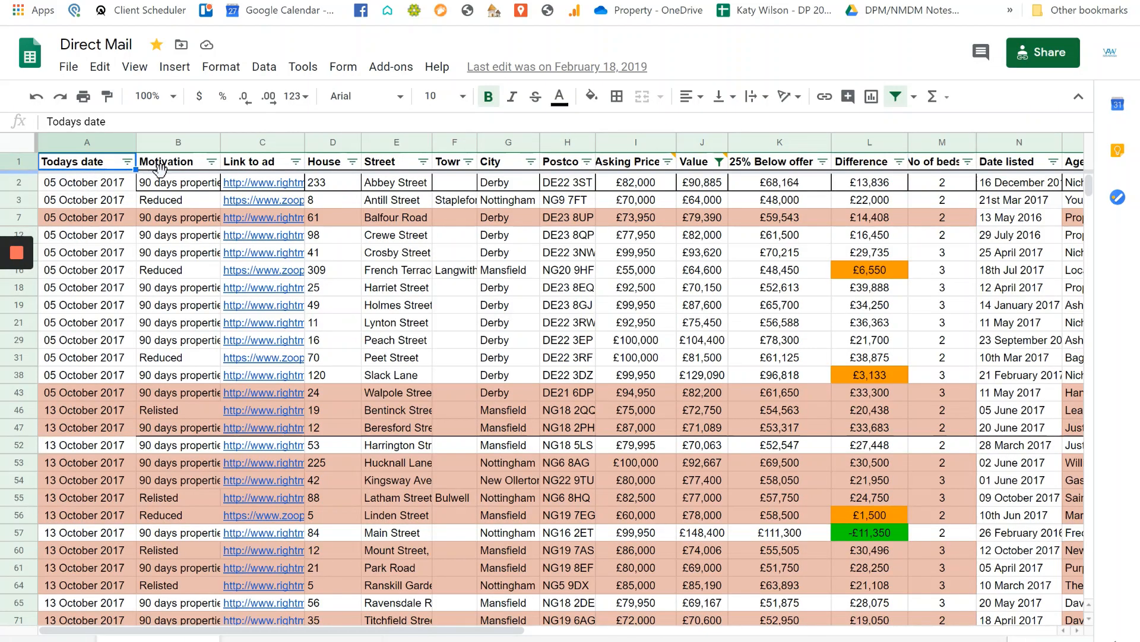
{"action": "mouse_move", "coordinate": [805, 169]}
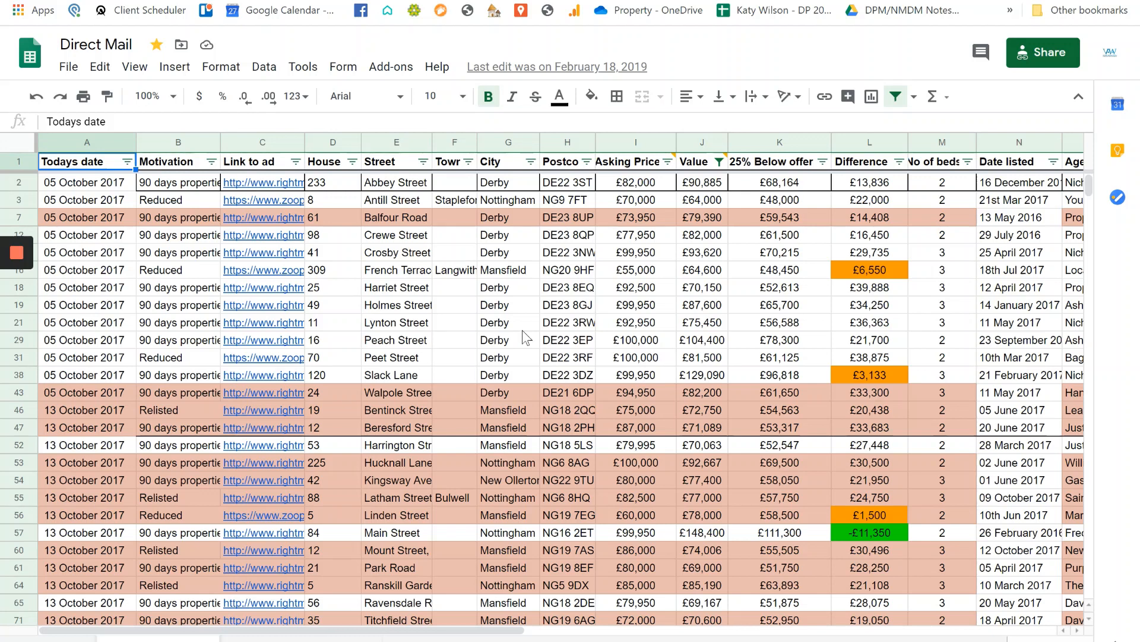
{"action": "mouse_move", "coordinate": [474, 308]}
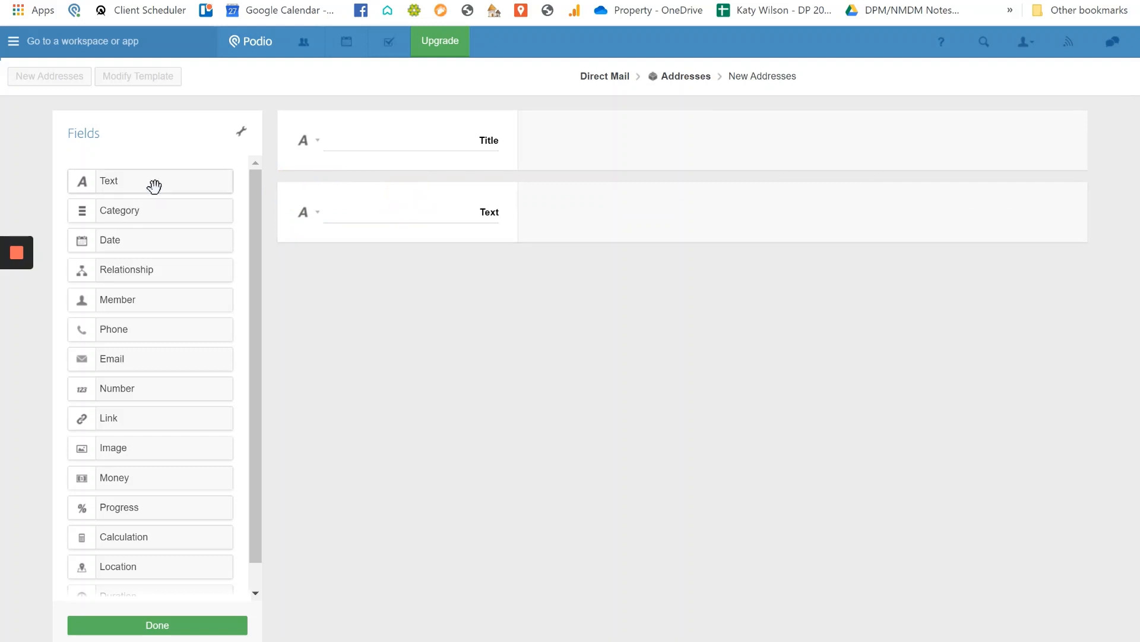
Add text fields labelled Todays Date and Motivation to the template
{"action": "left_click", "coordinate": [151, 180]}
{"action": "type", "text": "ate Sc"}
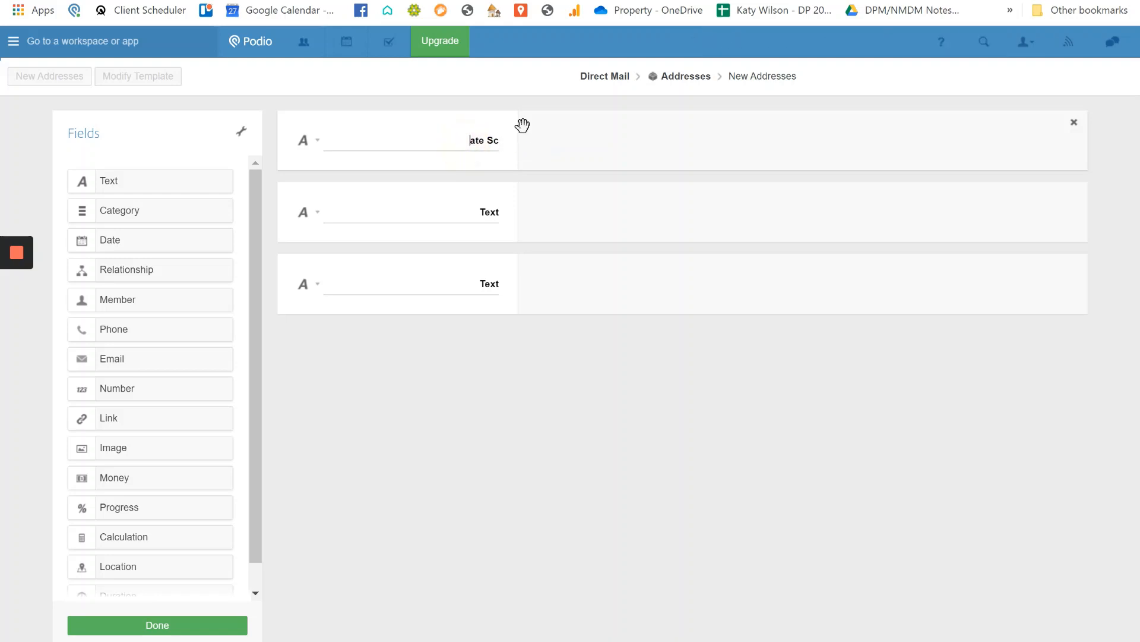
{"action": "type", "text": "Todays"}
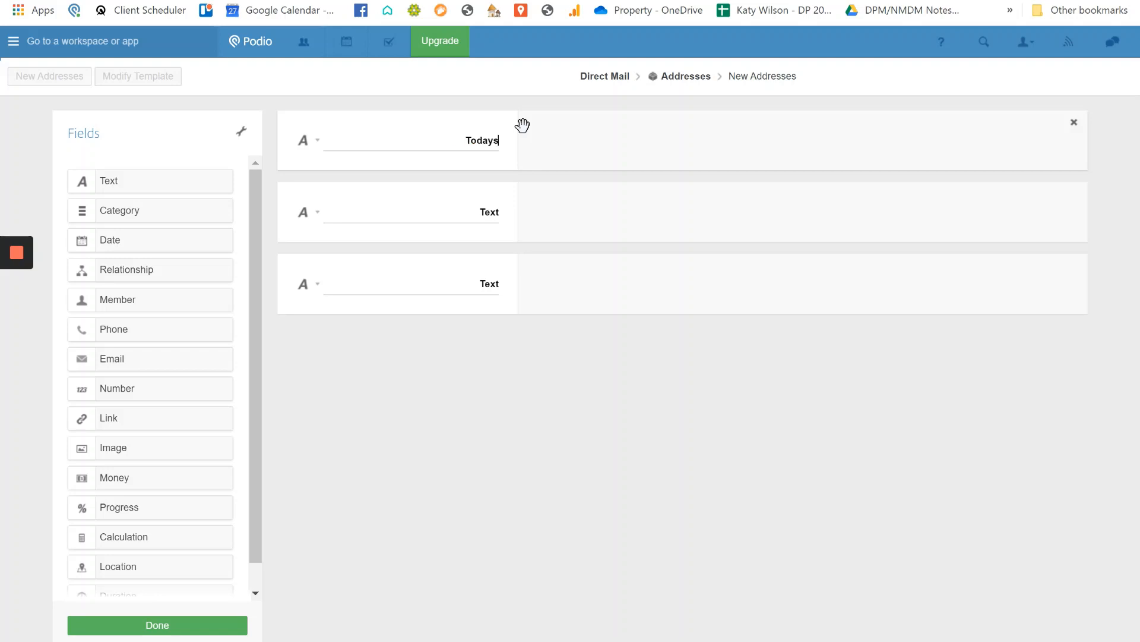
{"action": "type", "text": "Date"}
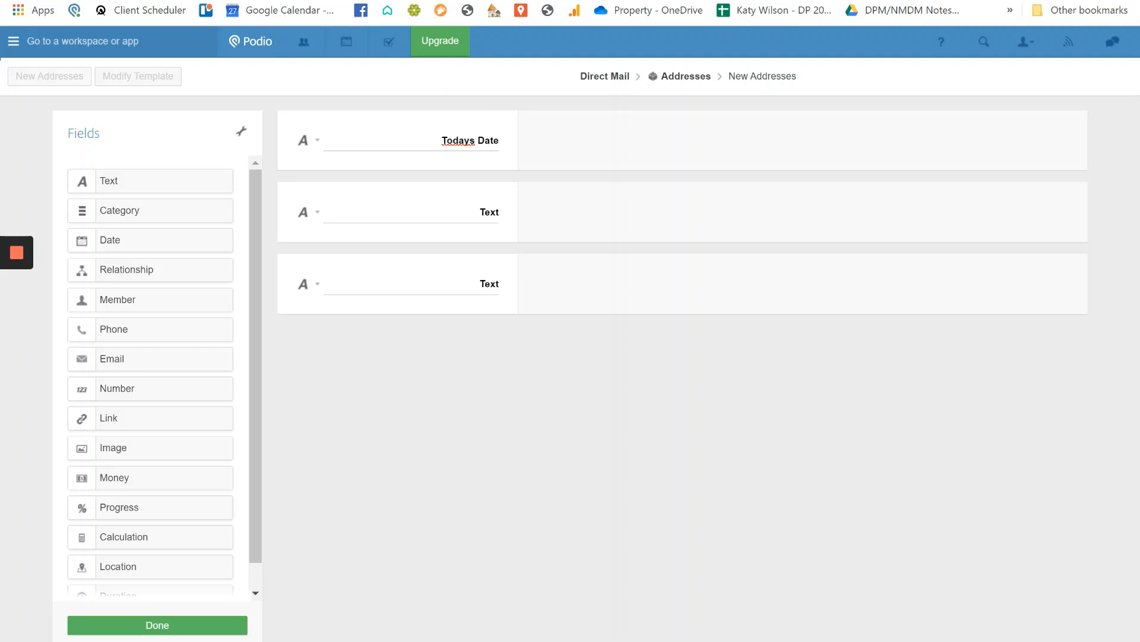
{"action": "left_click", "coordinate": [470, 140]}
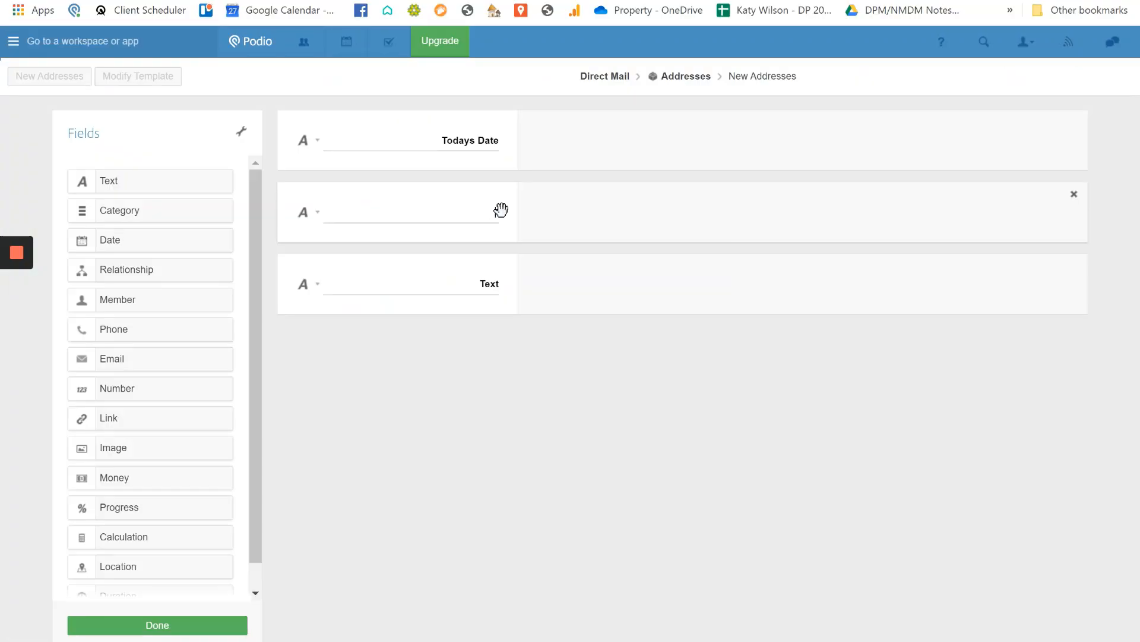
{"action": "type", "text": "Motivation"}
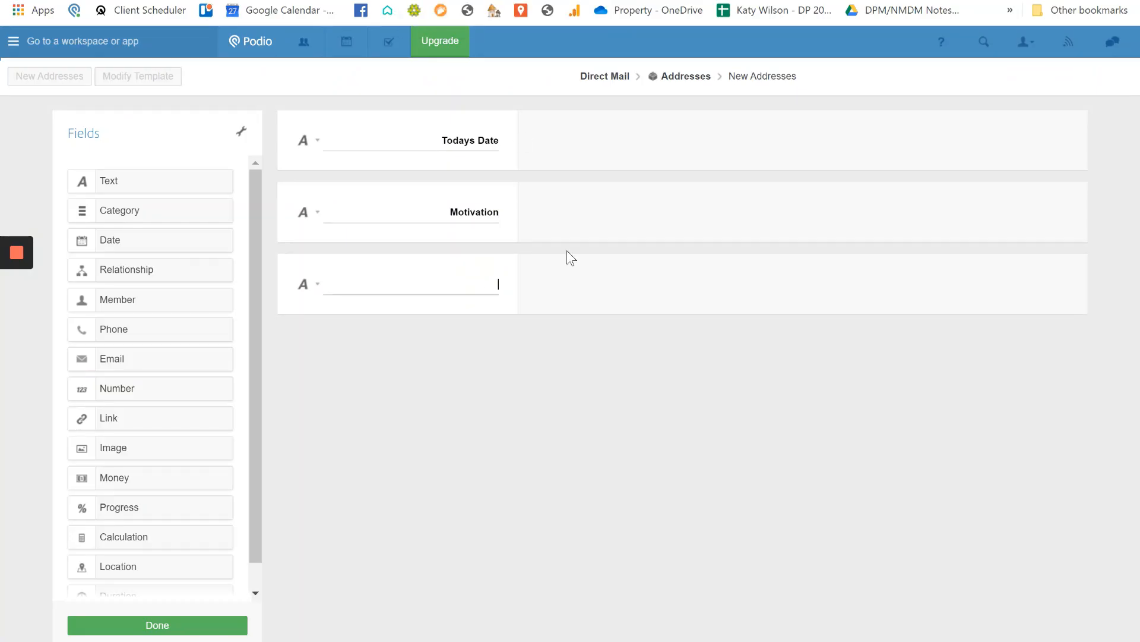
Add text fields labelled Link to ad, House and Street
{"action": "type", "text": "Link to ad"}
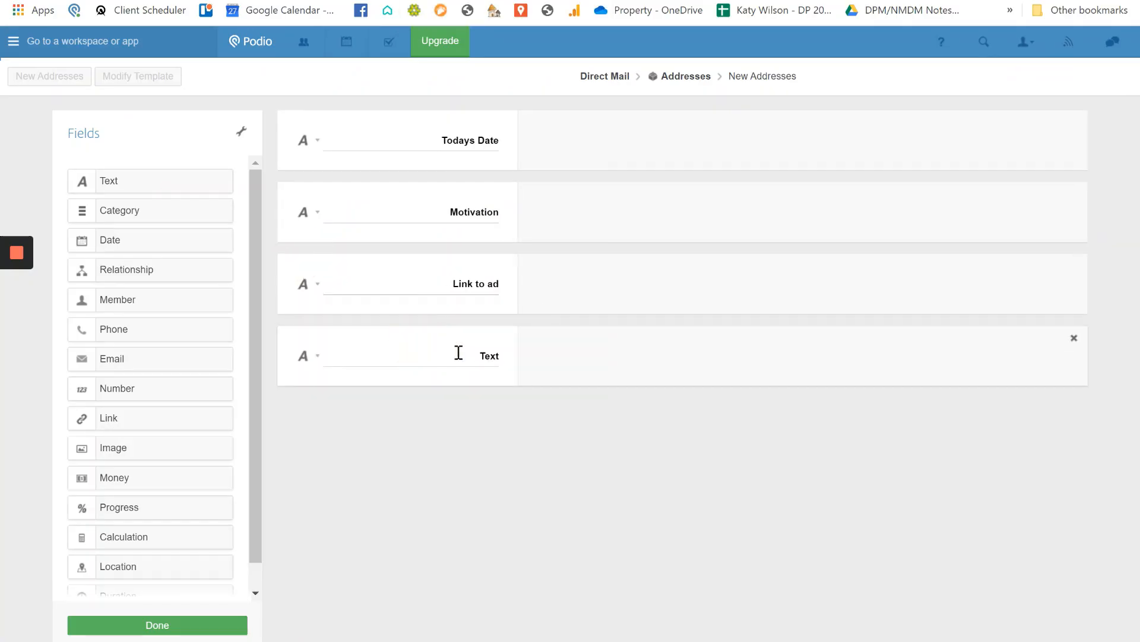
{"action": "type", "text": "House"}
{"action": "type", "text": "t"}
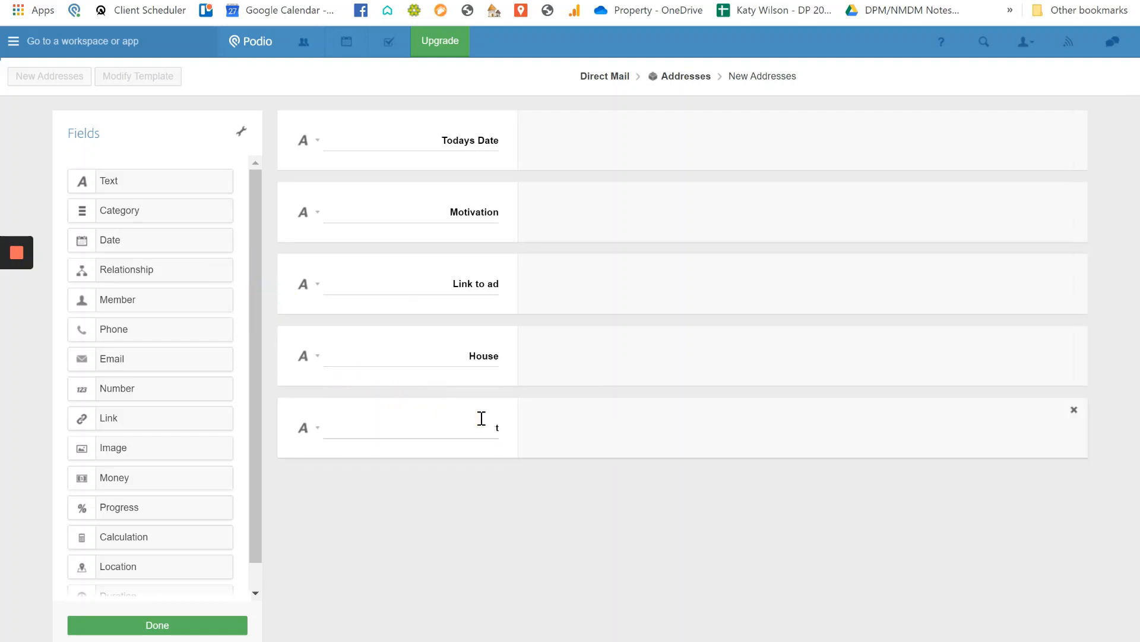
{"action": "type", "text": "Street"}
{"action": "type", "text": "City"}
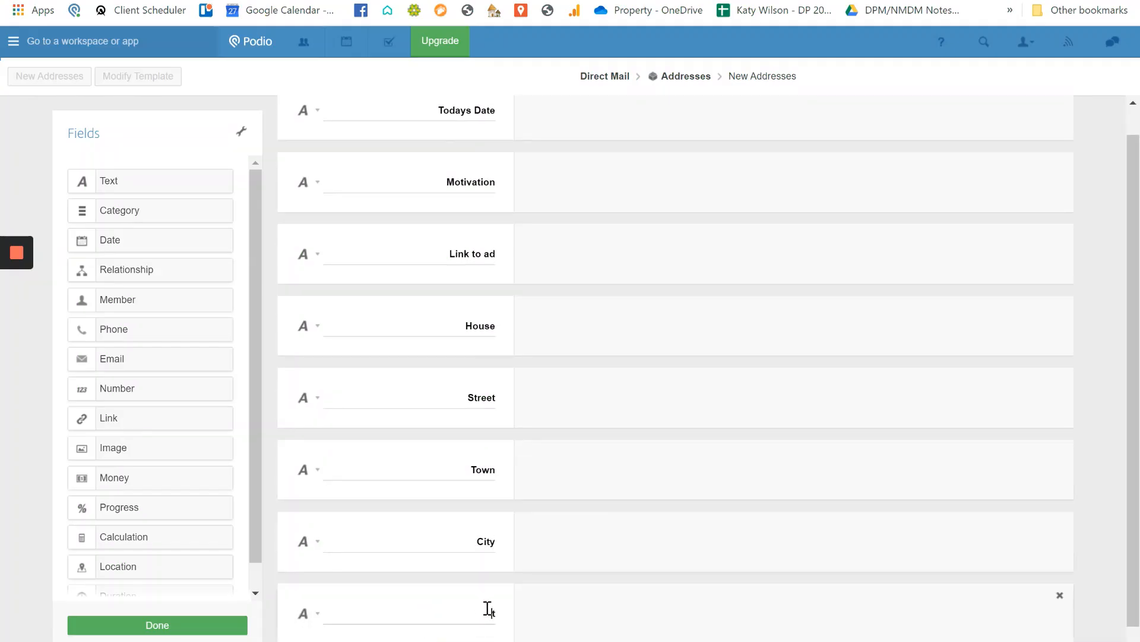
Add text fields labelled Postcode and Asking Price to the template
{"action": "type", "text": "Postcode"}
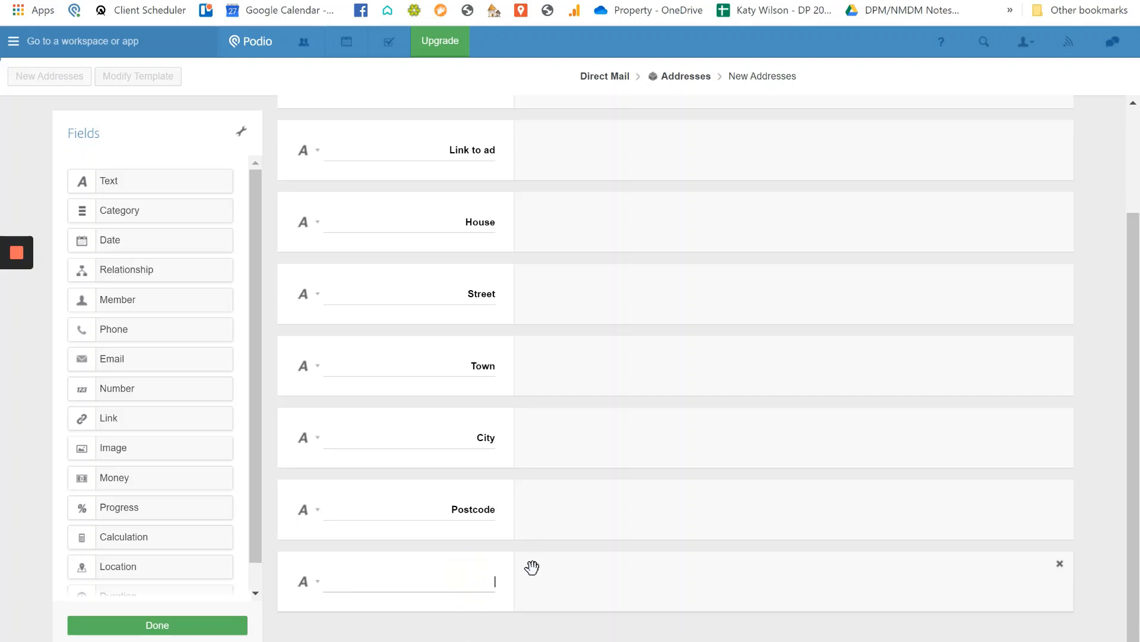
{"action": "type", "text": "A"}
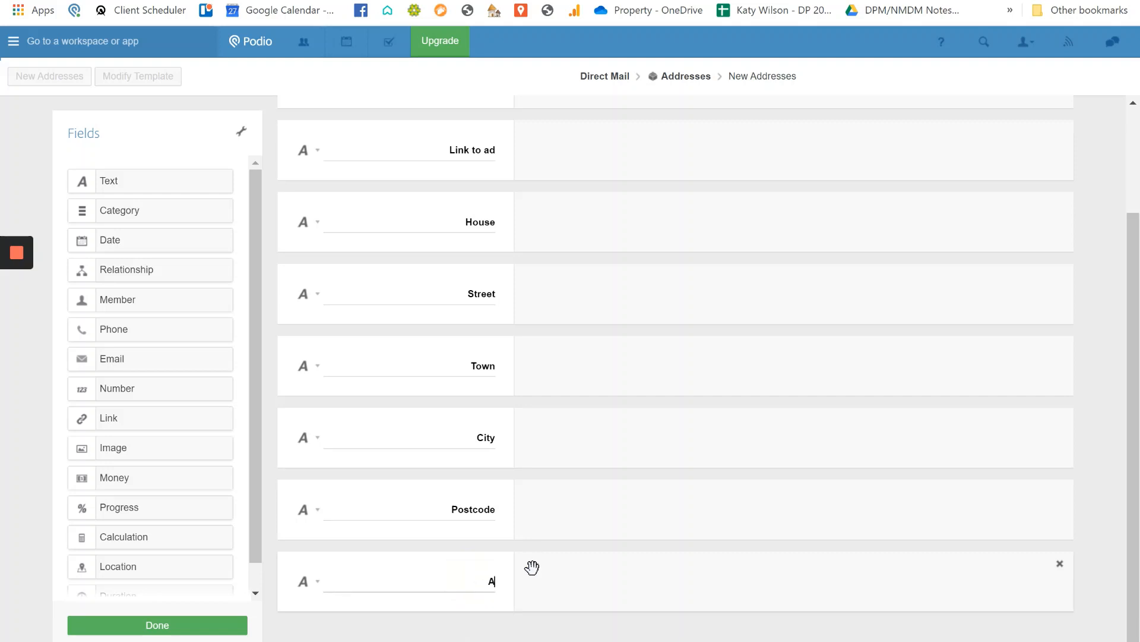
{"action": "type", "text": "sking Price"}
{"action": "type", "text": "Value"}
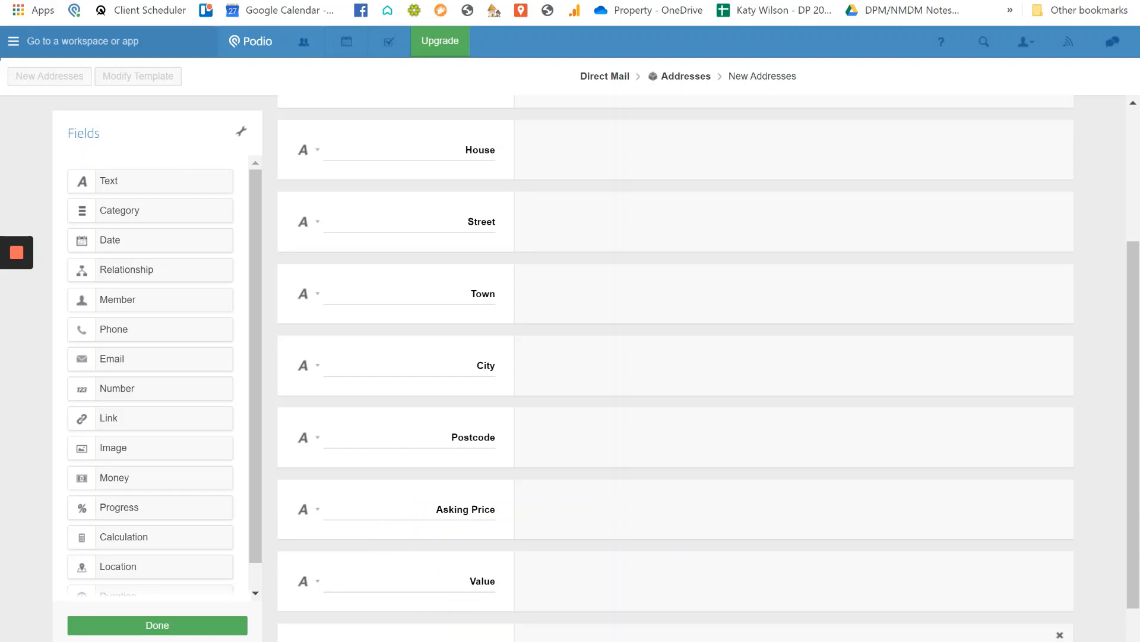
{"action": "mouse_move", "coordinate": [475, 445]}
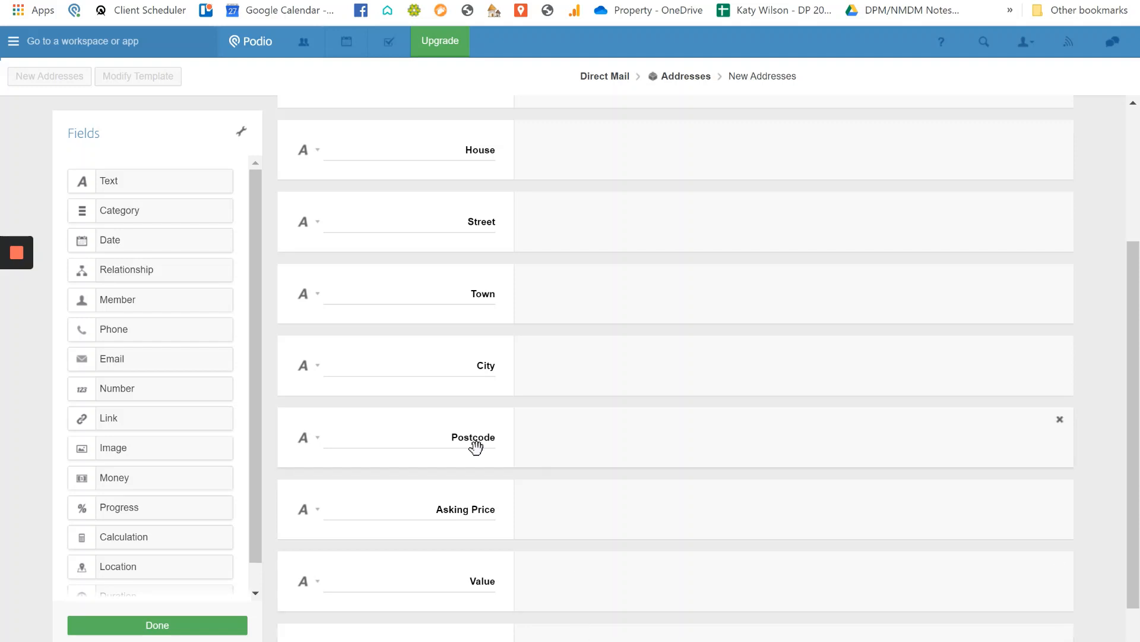
{"action": "mouse_move", "coordinate": [474, 448]}
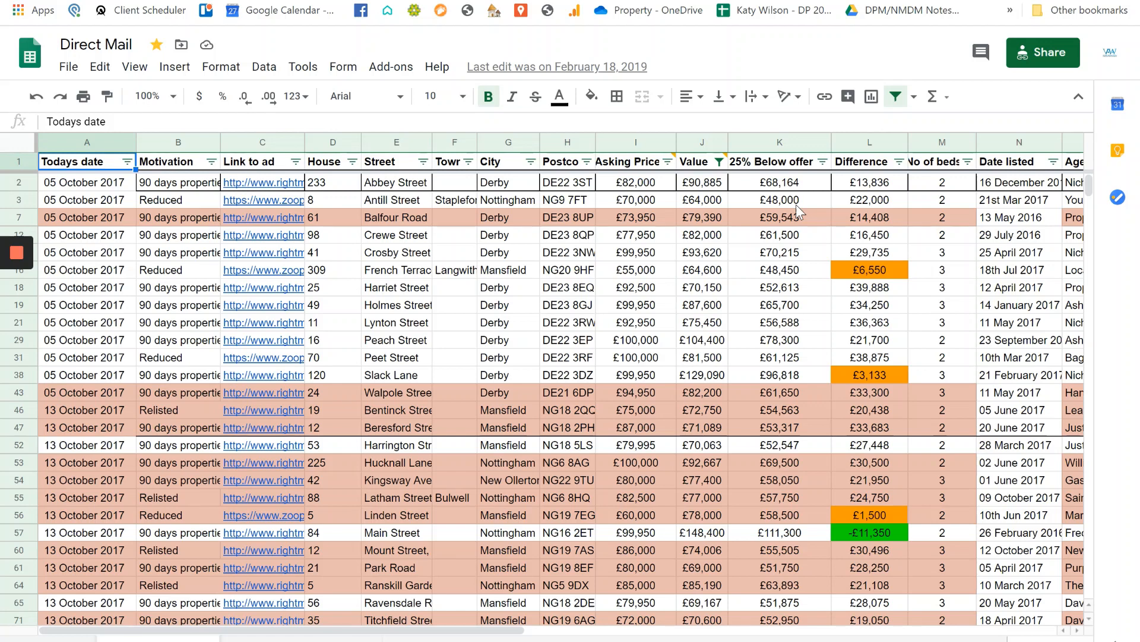
{"action": "mouse_move", "coordinate": [793, 212]}
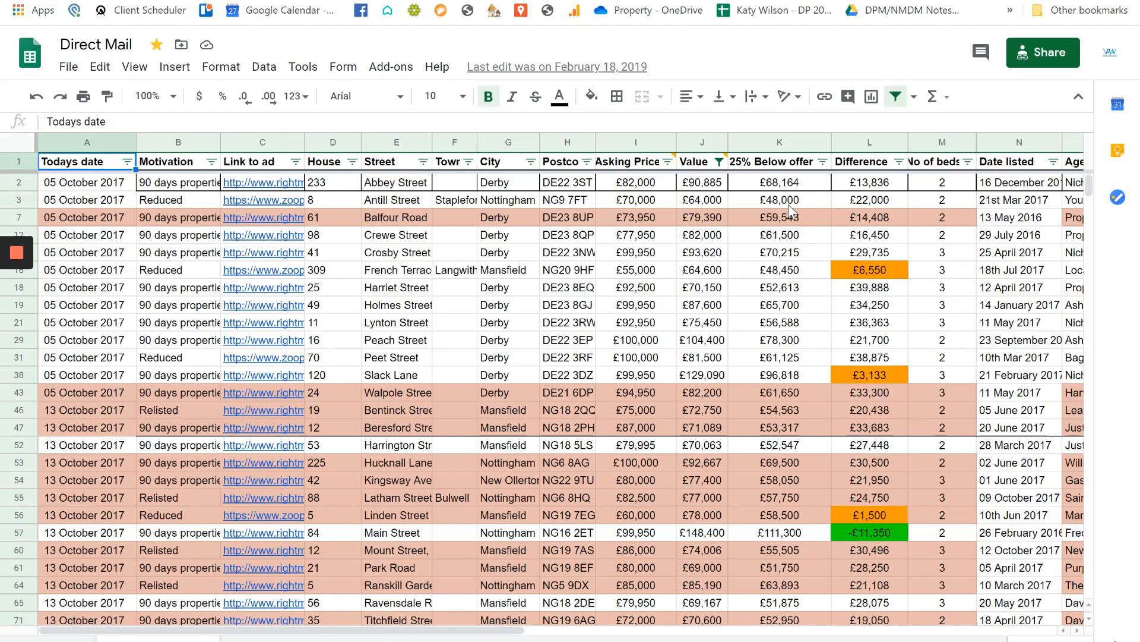
{"action": "mouse_move", "coordinate": [685, 405]}
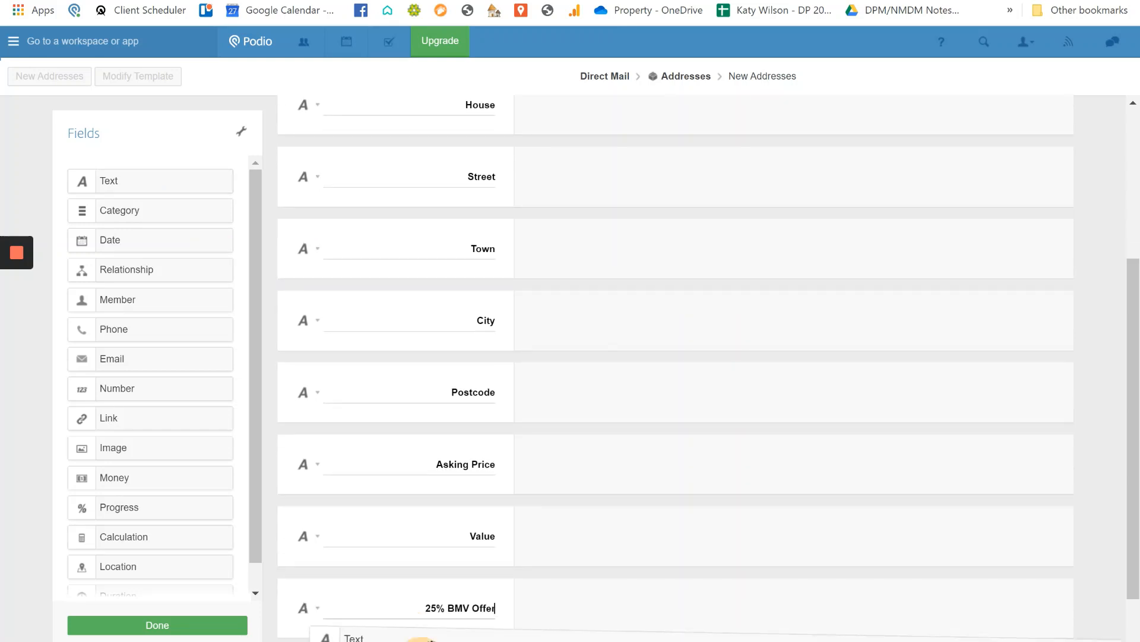
Add text fields labelled Difference and No of beds below the offer field
{"action": "scroll", "scroll_direction": "down", "scroll_amount": 3}
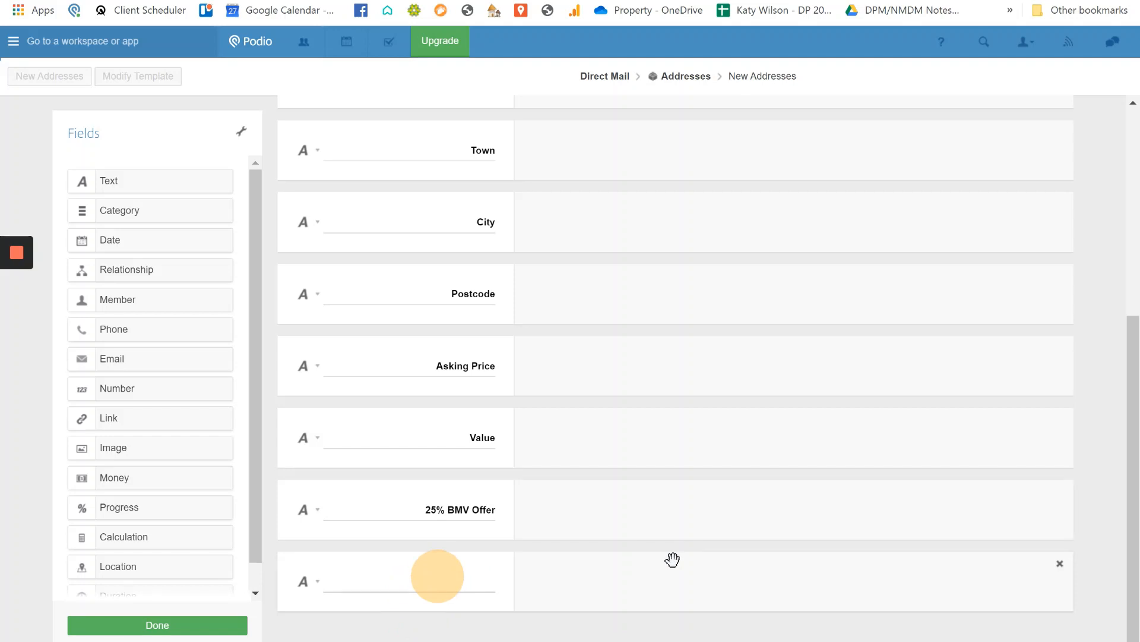
{"action": "type", "text": "Difference"}
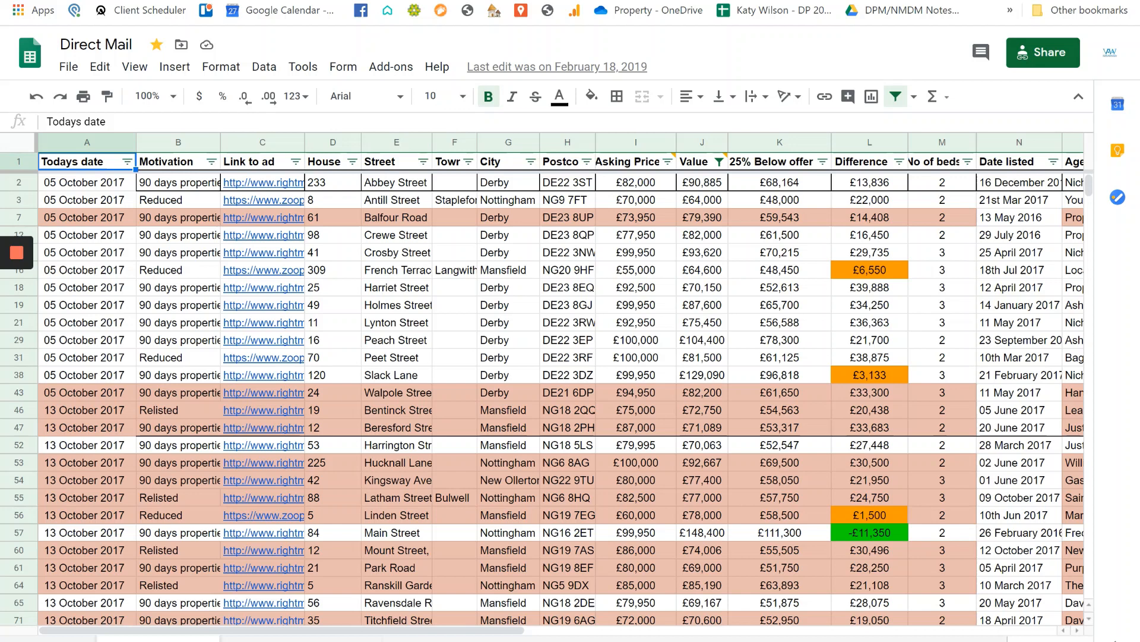
{"action": "mouse_move", "coordinate": [569, 22]}
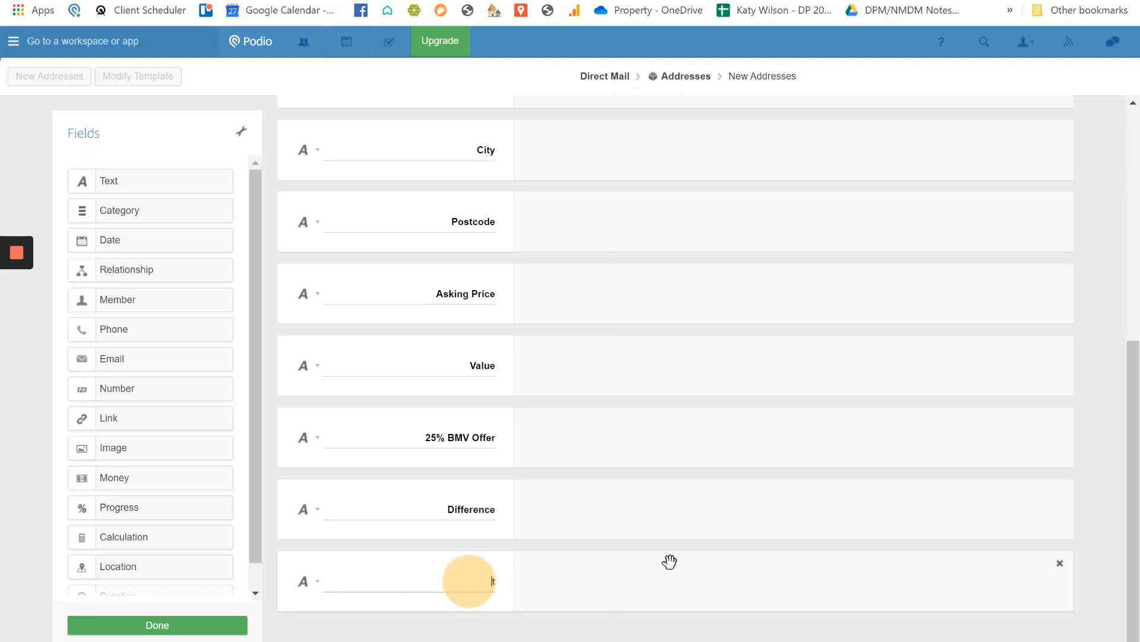
{"action": "type", "text": "No of beds"}
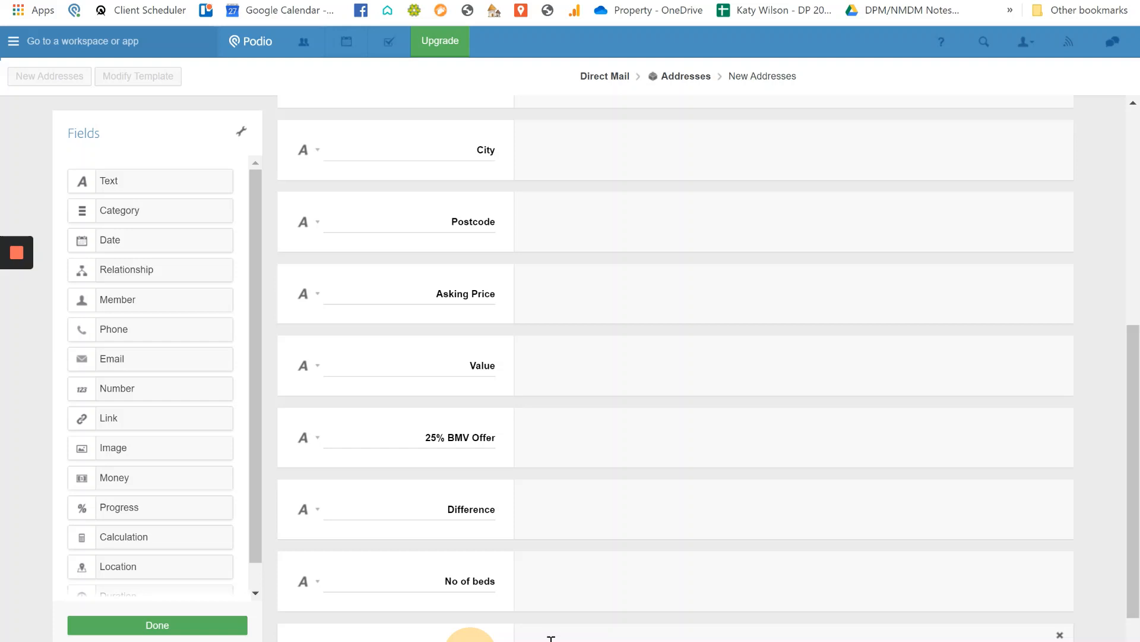
{"action": "mouse_move", "coordinate": [651, 624]}
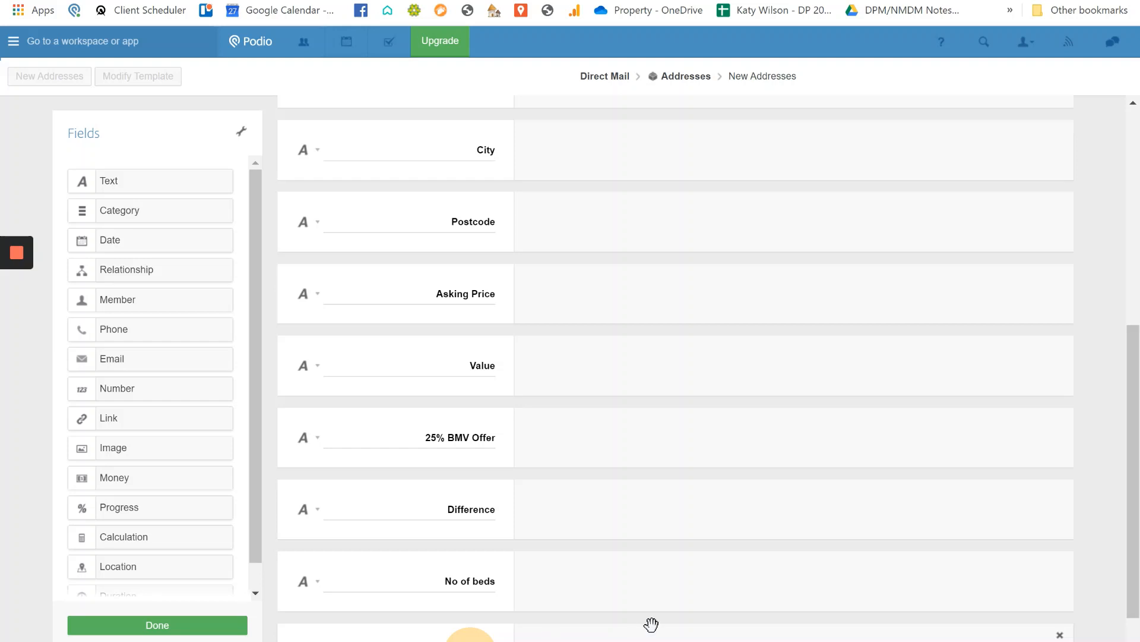
{"action": "mouse_move", "coordinate": [206, 203]}
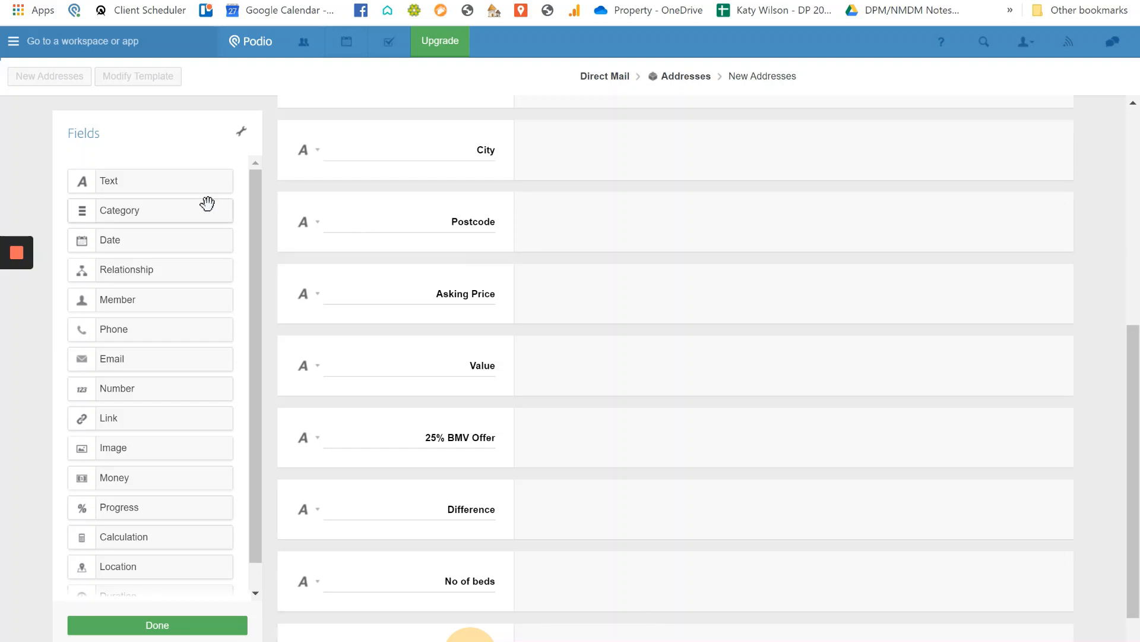
{"action": "mouse_move", "coordinate": [158, 217]}
{"action": "type", "text": "A"}
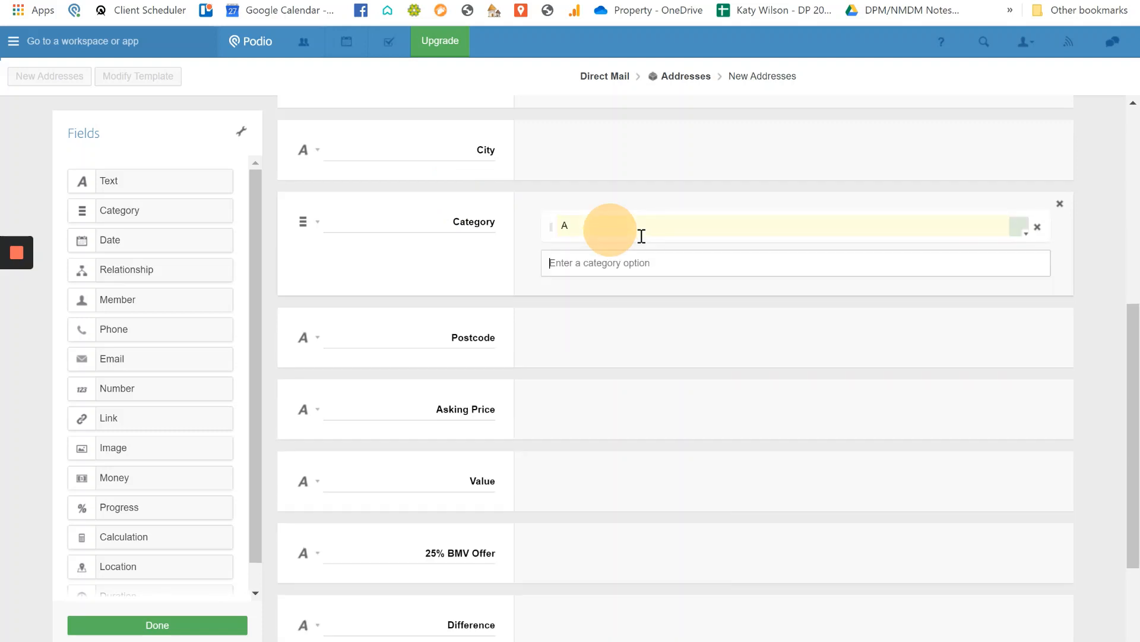
Enter option B in the new Category field below City
{"action": "type", "text": "B"}
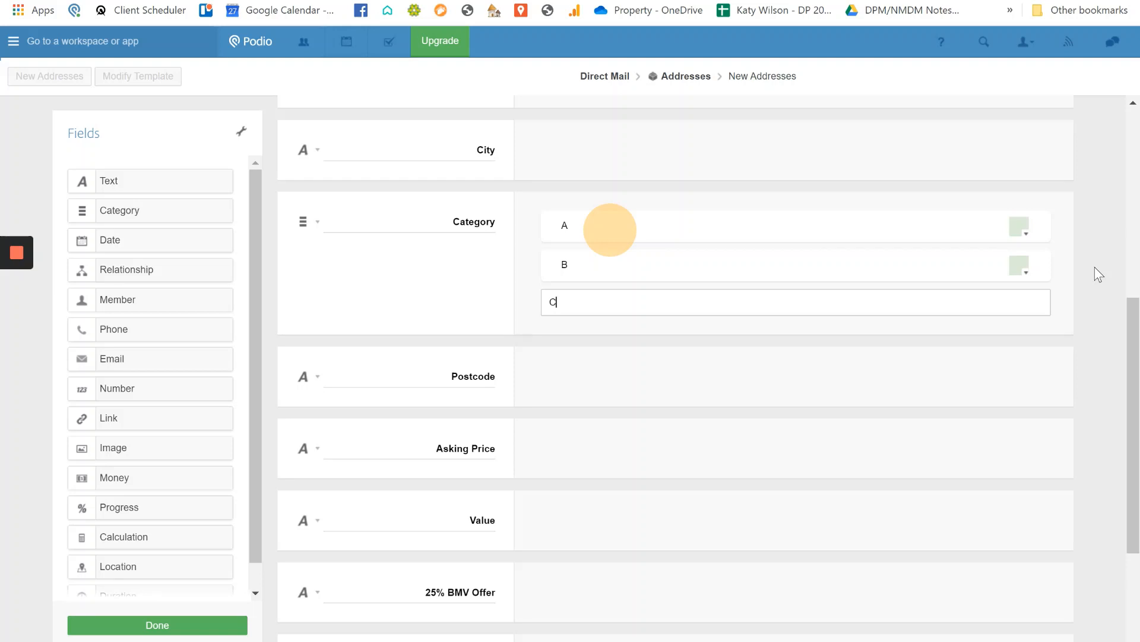
{"action": "mouse_move", "coordinate": [504, 194]}
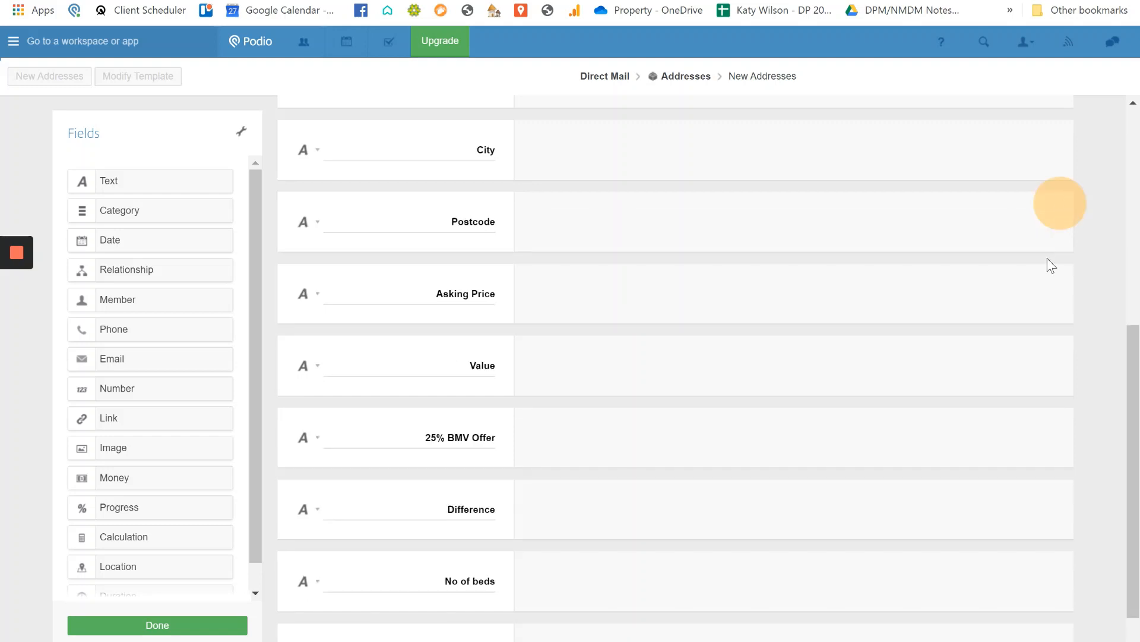
{"action": "mouse_move", "coordinate": [118, 278]}
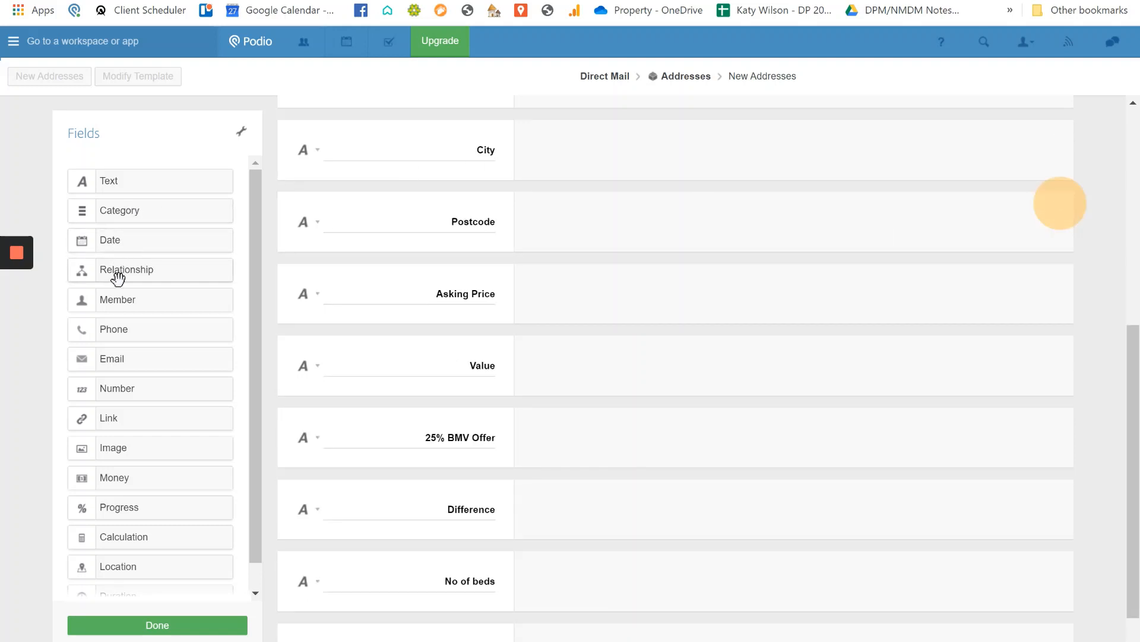
{"action": "mouse_move", "coordinate": [131, 260]}
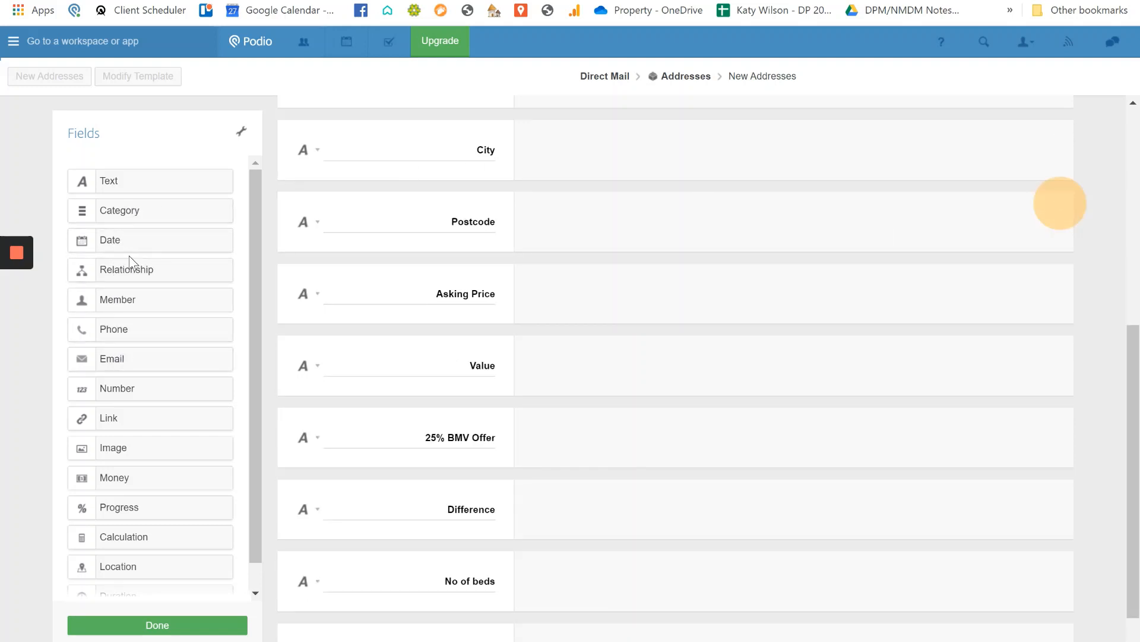
{"action": "mouse_move", "coordinate": [131, 335]}
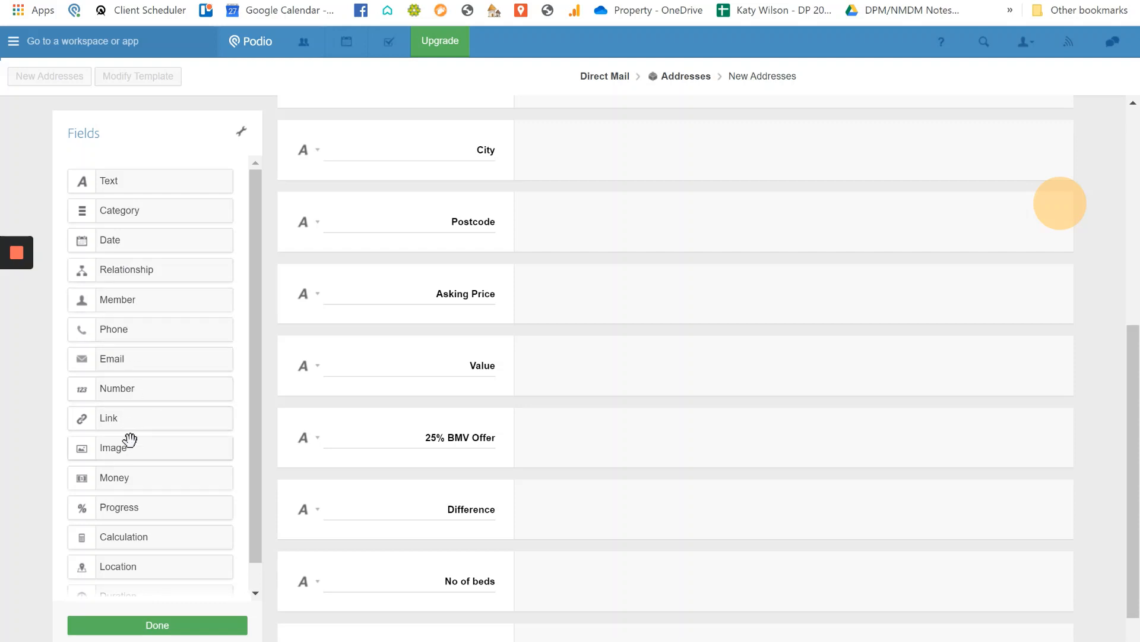
{"action": "mouse_move", "coordinate": [137, 567]}
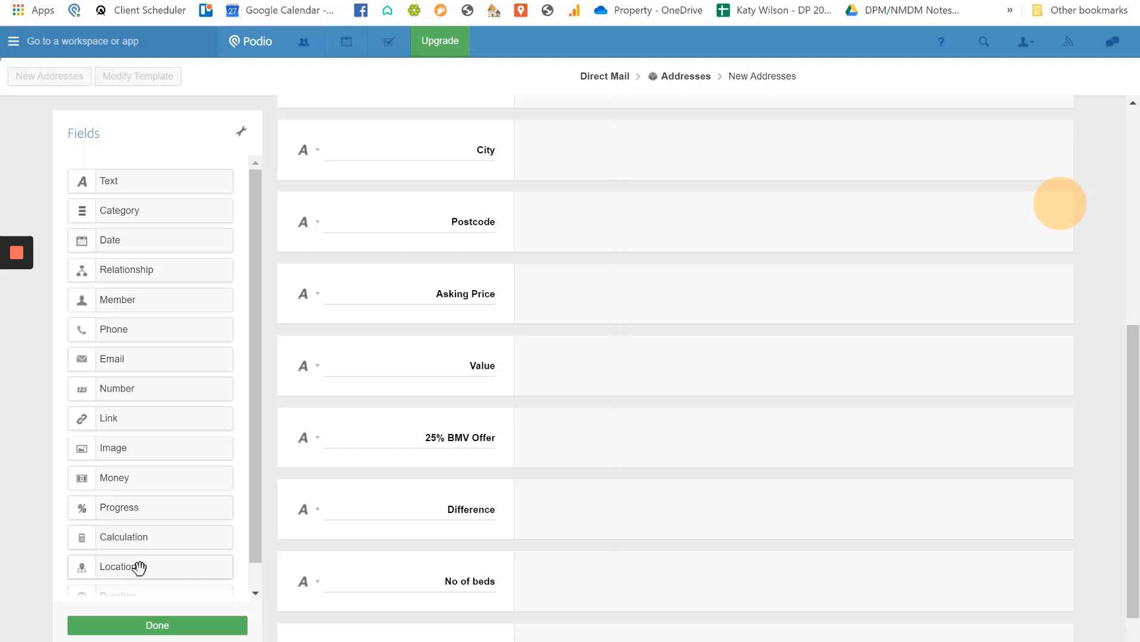
Add a Date listed text field at the bottom of the template after No of beds
{"action": "scroll", "scroll_direction": "down", "scroll_amount": 3}
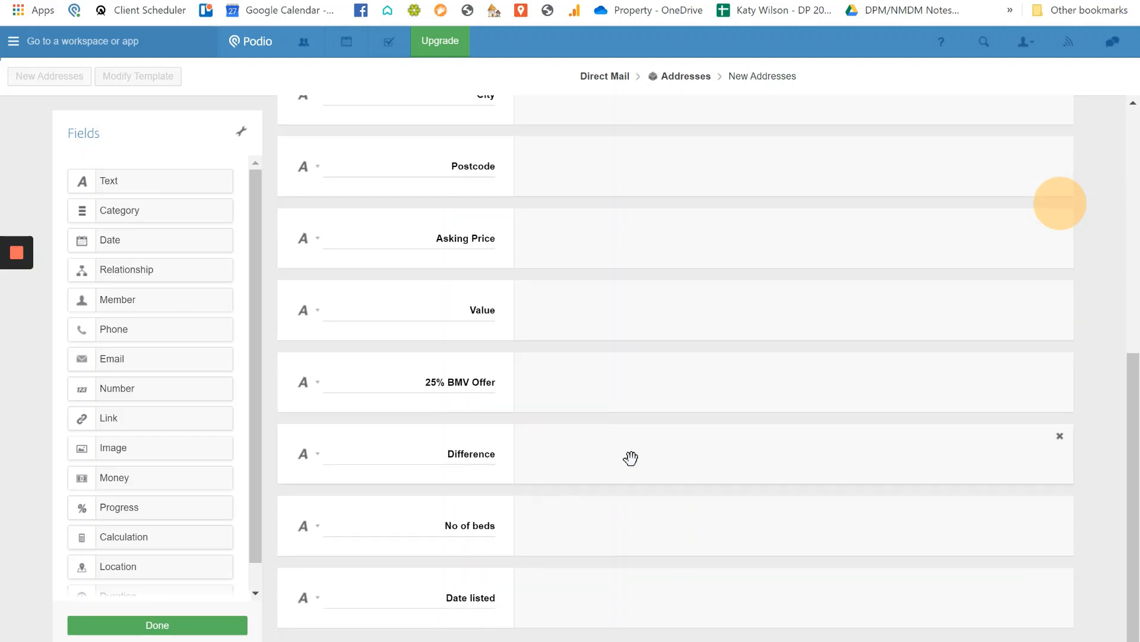
{"action": "scroll", "scroll_direction": "down", "scroll_amount": 3}
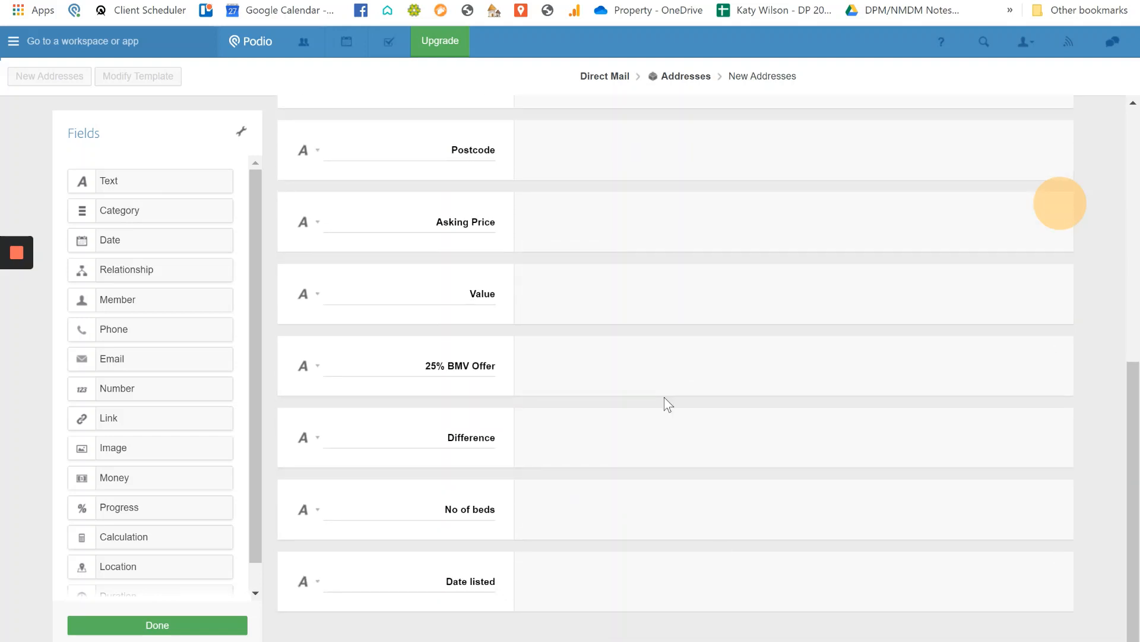
{"action": "left_click", "coordinate": [157, 625]}
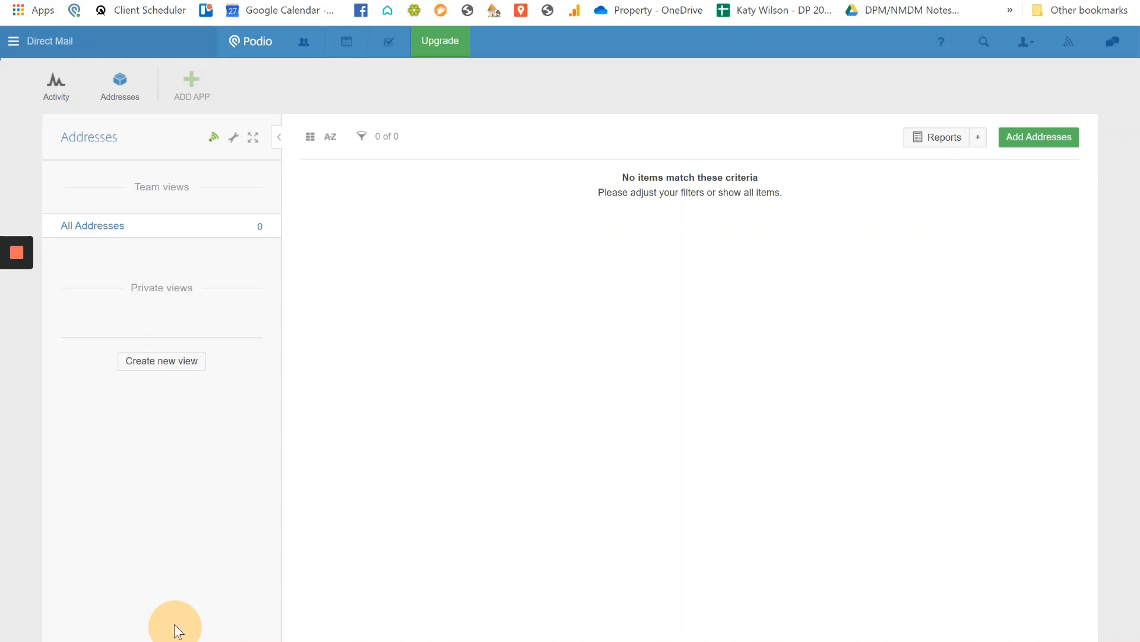
{"action": "mouse_move", "coordinate": [110, 83]}
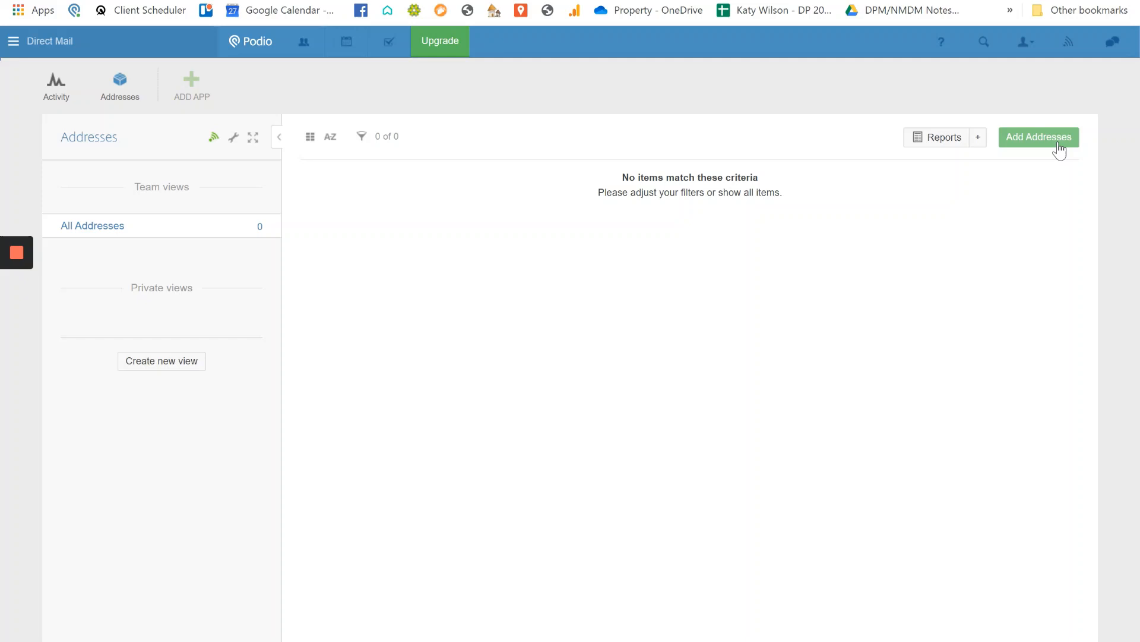
Start a blank new Addresses item to preview the form's fields
{"action": "left_click", "coordinate": [1038, 137]}
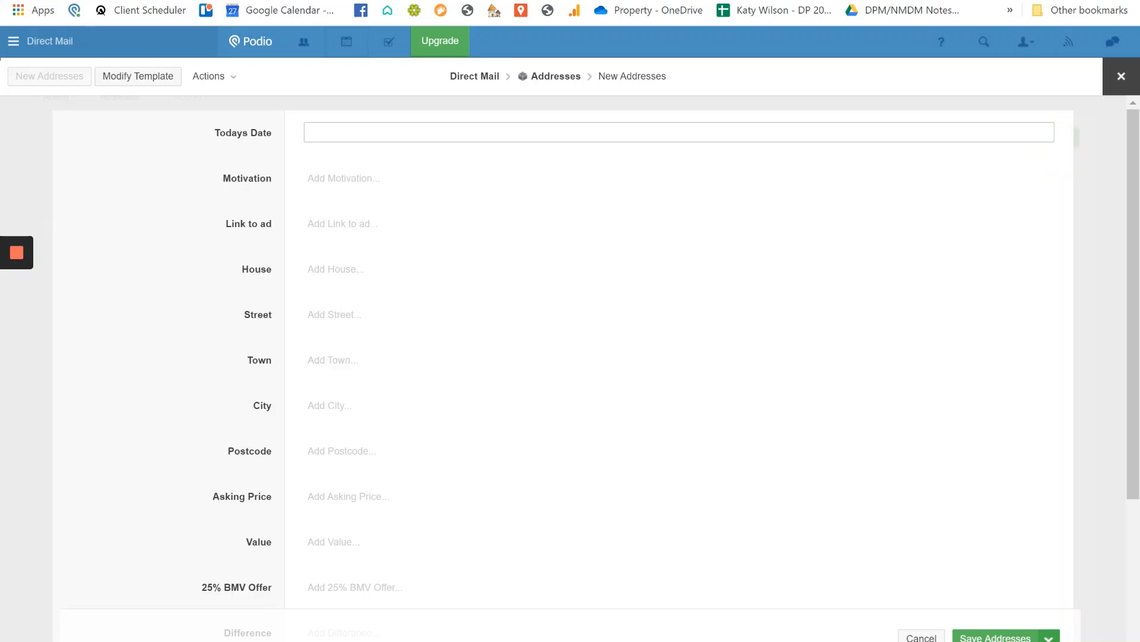
{"action": "scroll", "scroll_direction": "down", "scroll_amount": 3}
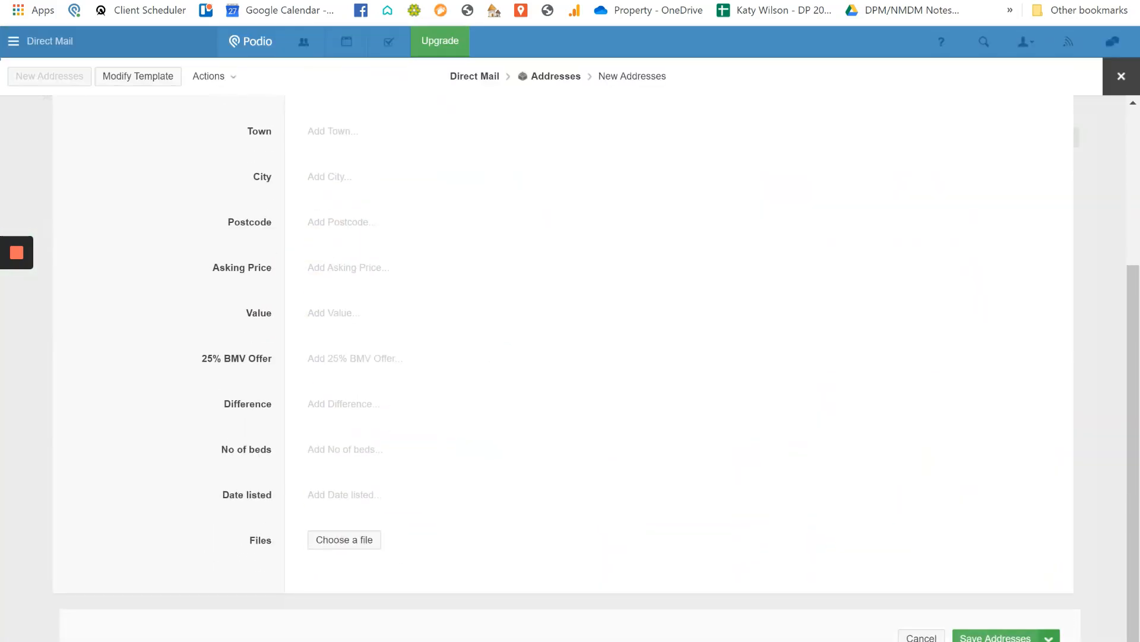
{"action": "mouse_move", "coordinate": [483, 308]}
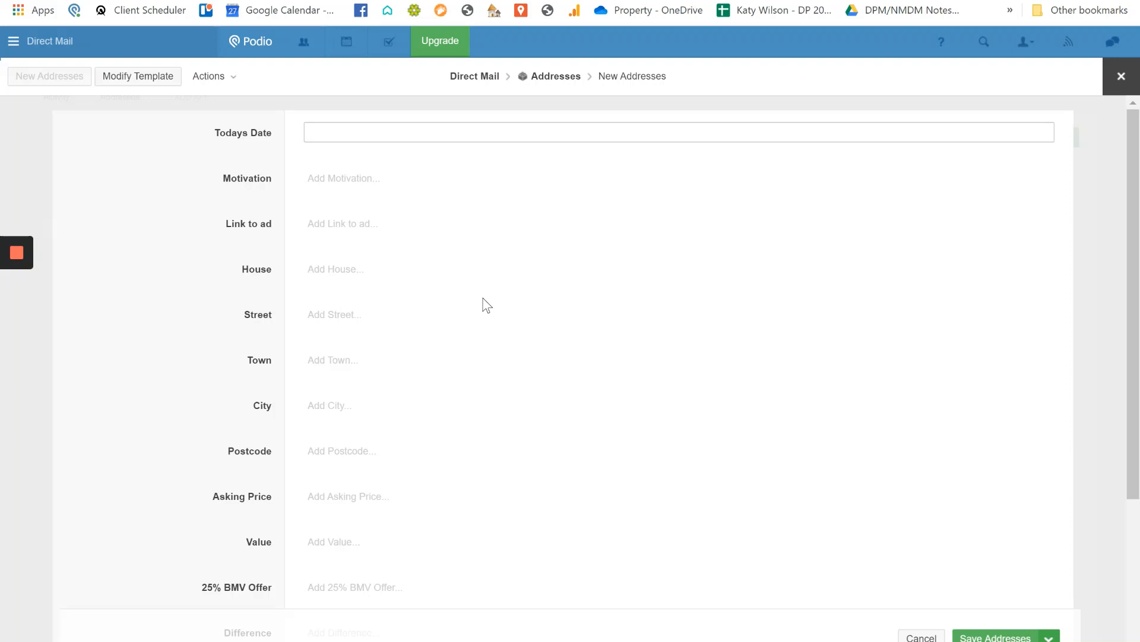
{"action": "mouse_move", "coordinate": [1121, 76]}
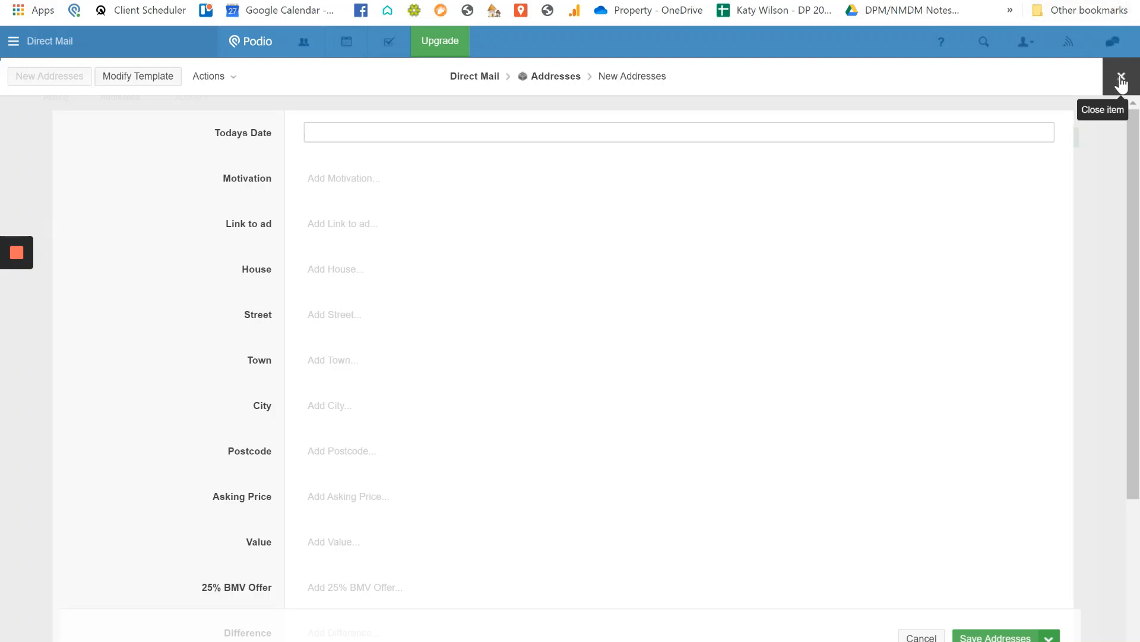
Close the new item and leave without saving changes
{"action": "left_click", "coordinate": [1120, 76]}
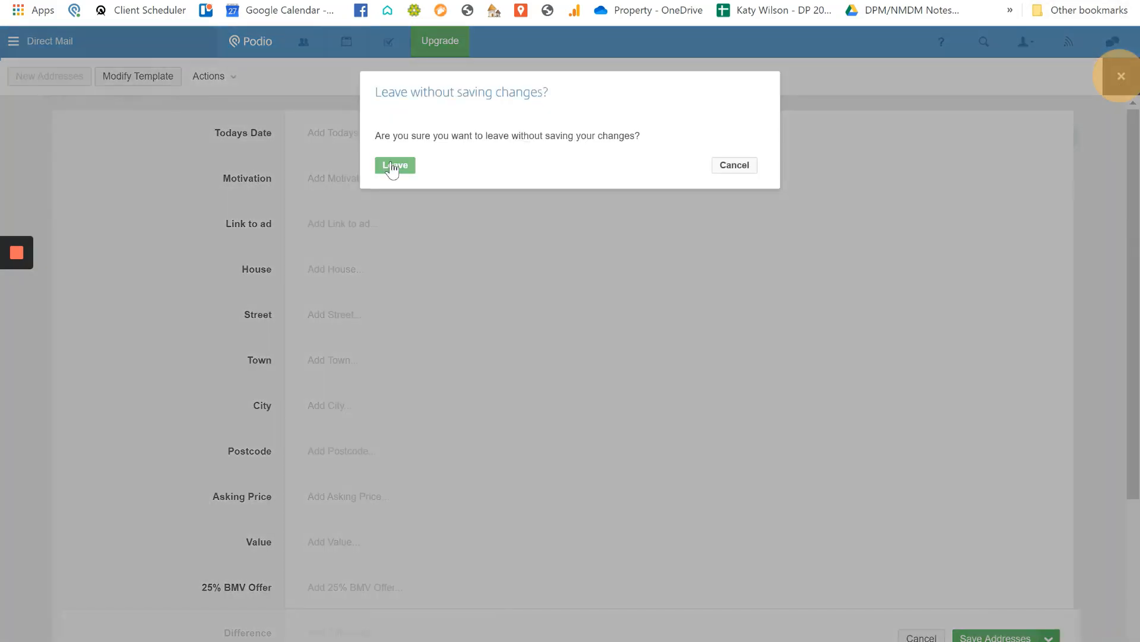
{"action": "left_click", "coordinate": [395, 165]}
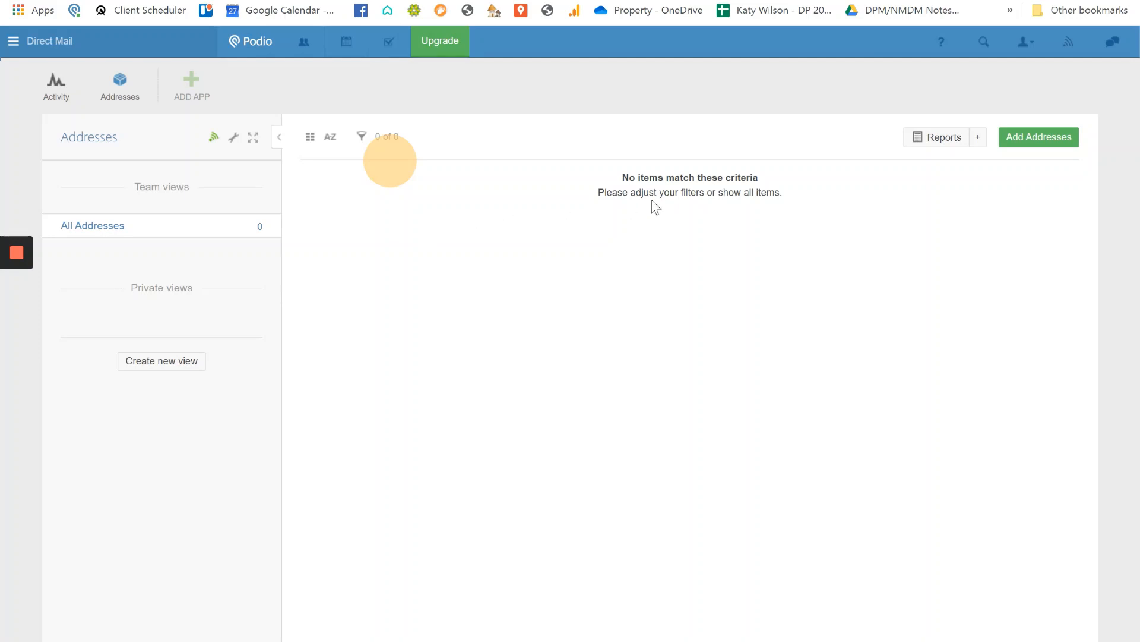
{"action": "mouse_move", "coordinate": [586, 314]}
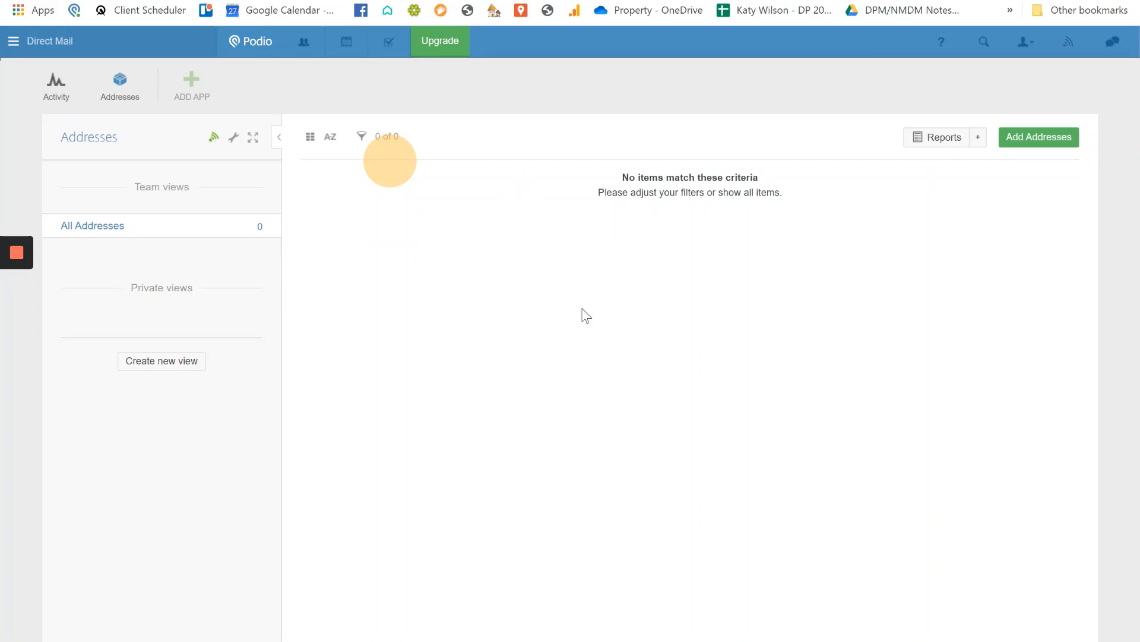
Return to Podio home and switch to the Project Management workspace
{"action": "left_click", "coordinate": [1039, 137]}
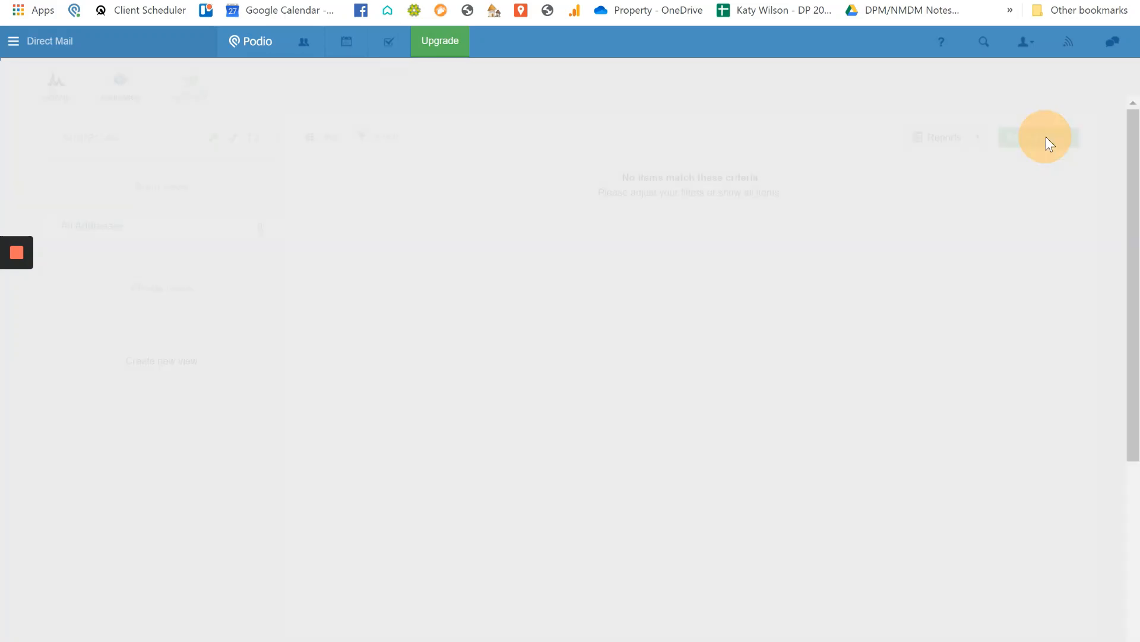
{"action": "left_click", "coordinate": [1041, 137]}
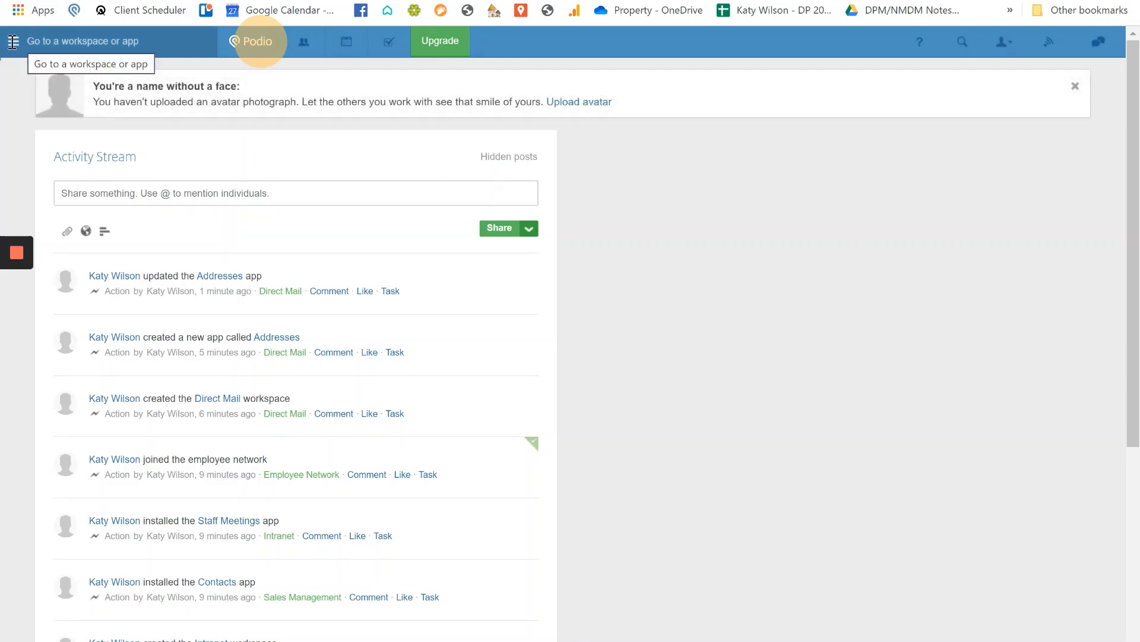
{"action": "left_click", "coordinate": [12, 40]}
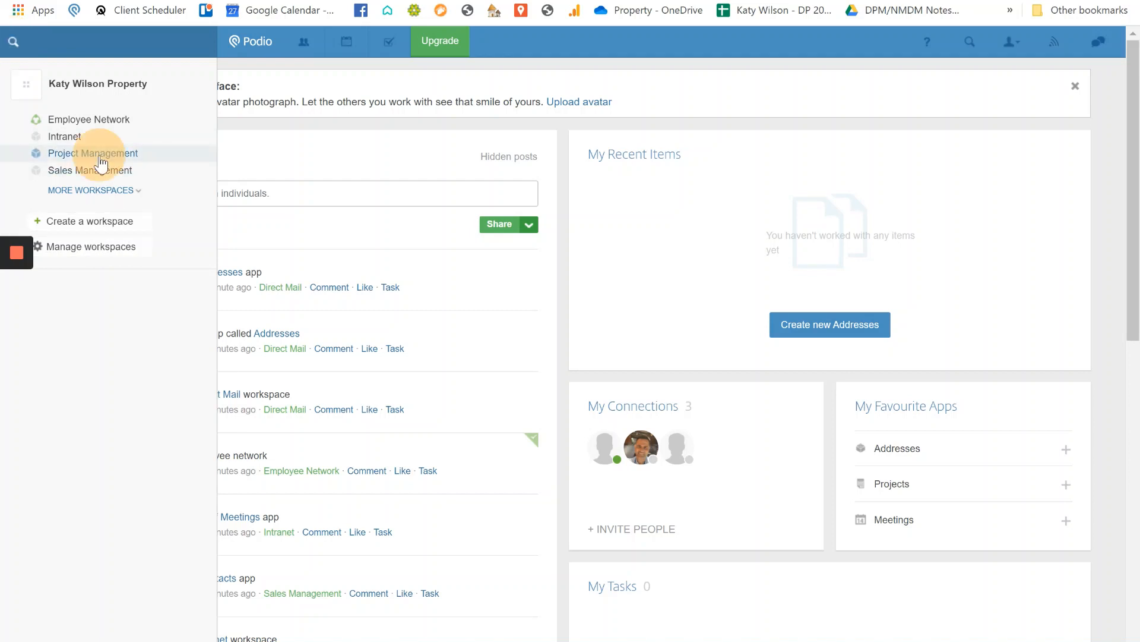
{"action": "left_click", "coordinate": [93, 153]}
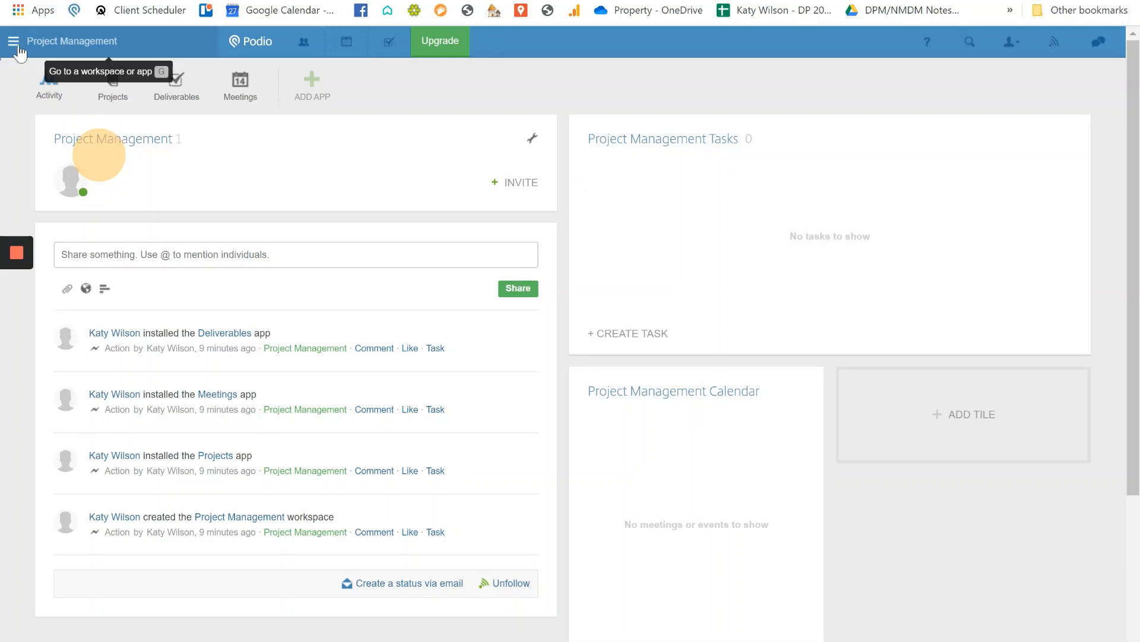
Reopen the workspace menu, expand More workspaces and switch to Direct Mail
{"action": "left_click", "coordinate": [13, 41]}
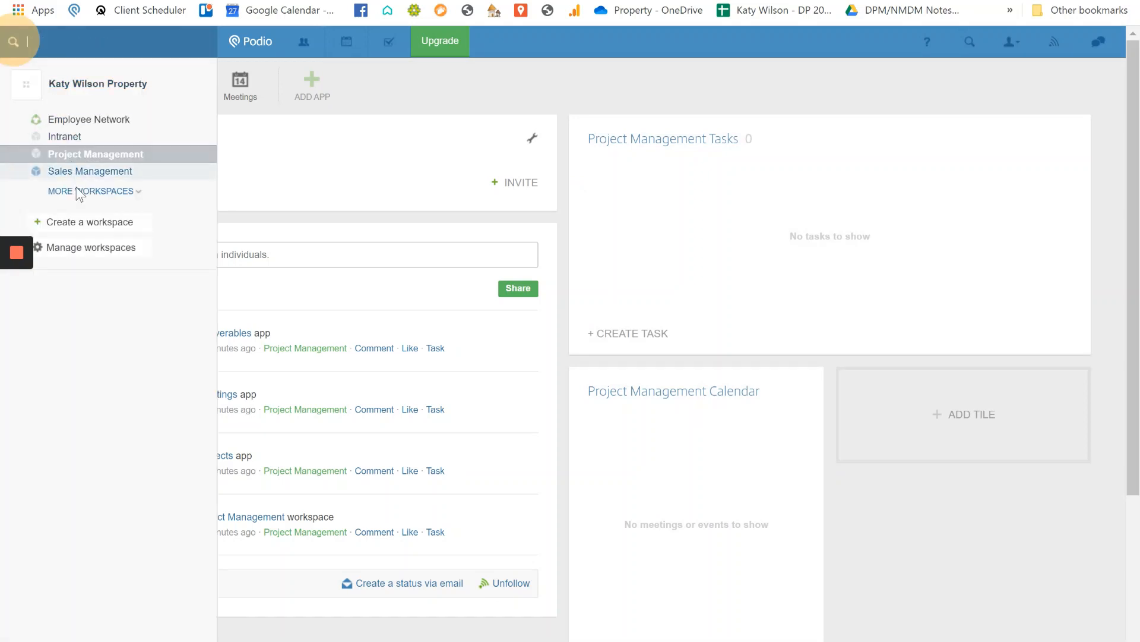
{"action": "left_click", "coordinate": [88, 190]}
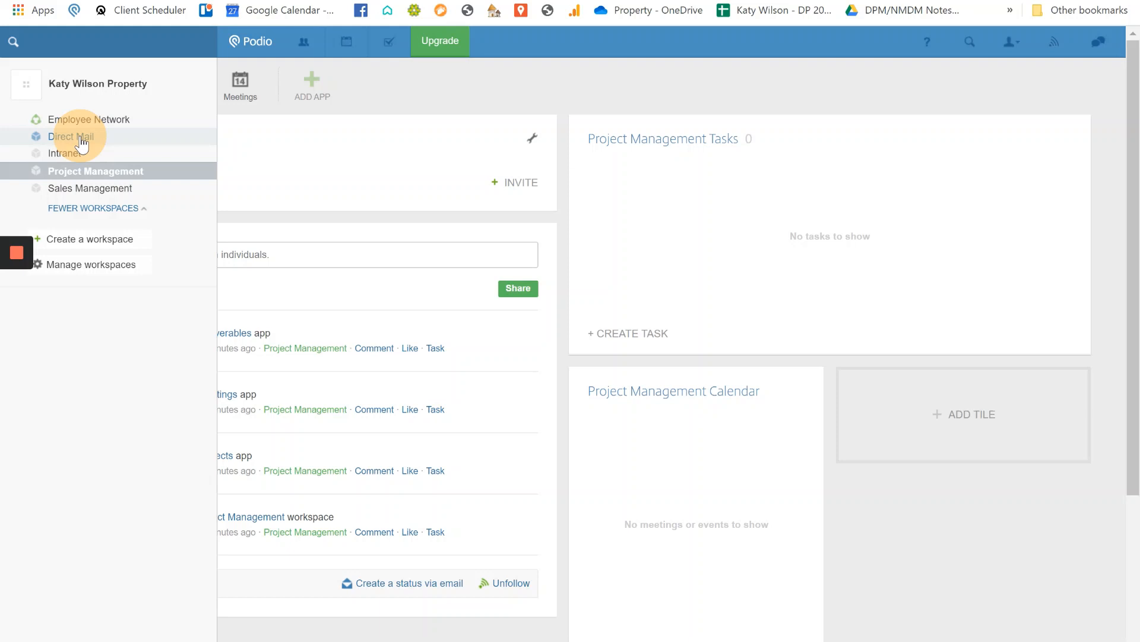
{"action": "left_click", "coordinate": [70, 137]}
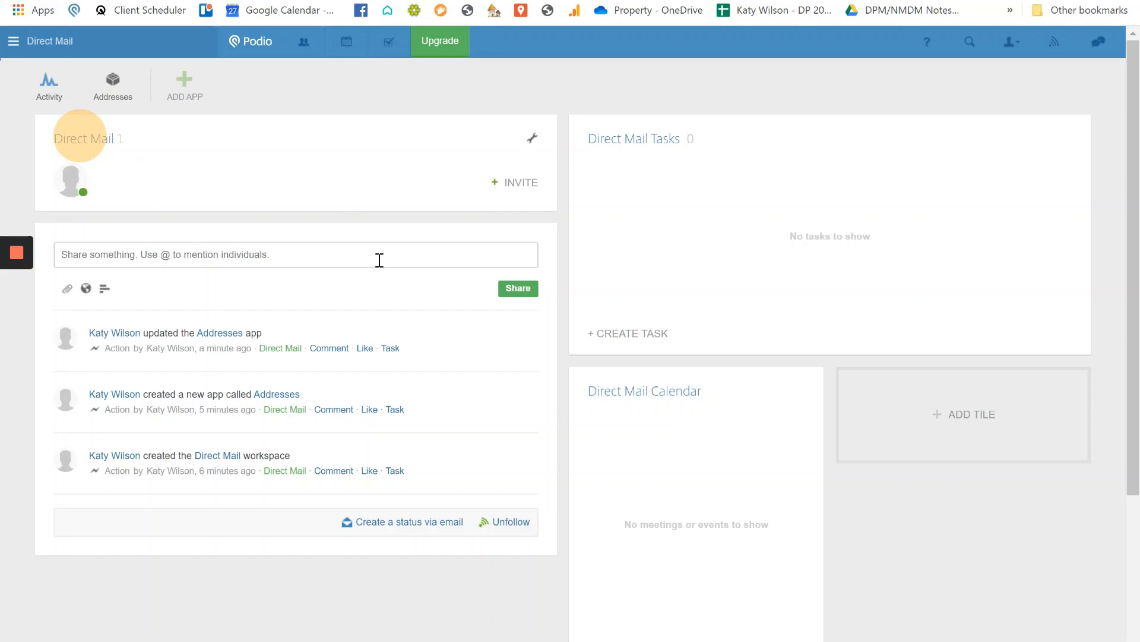
{"action": "mouse_move", "coordinate": [160, 244]}
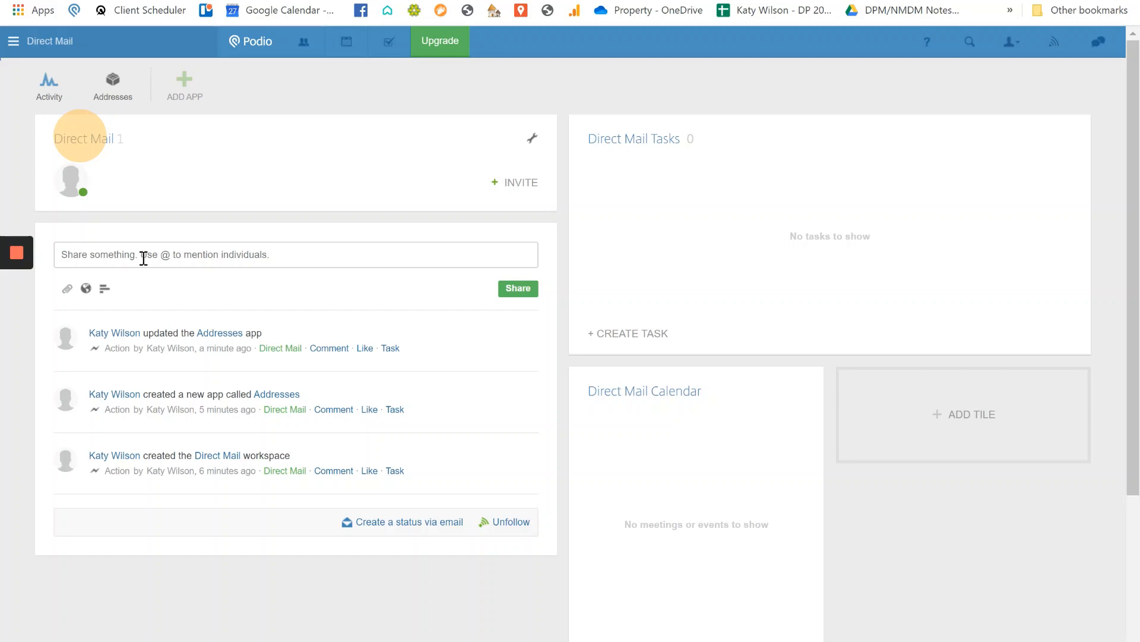
Begin a status post on the Direct Mail workspace with an '@' mention
{"action": "type", "text": "@"}
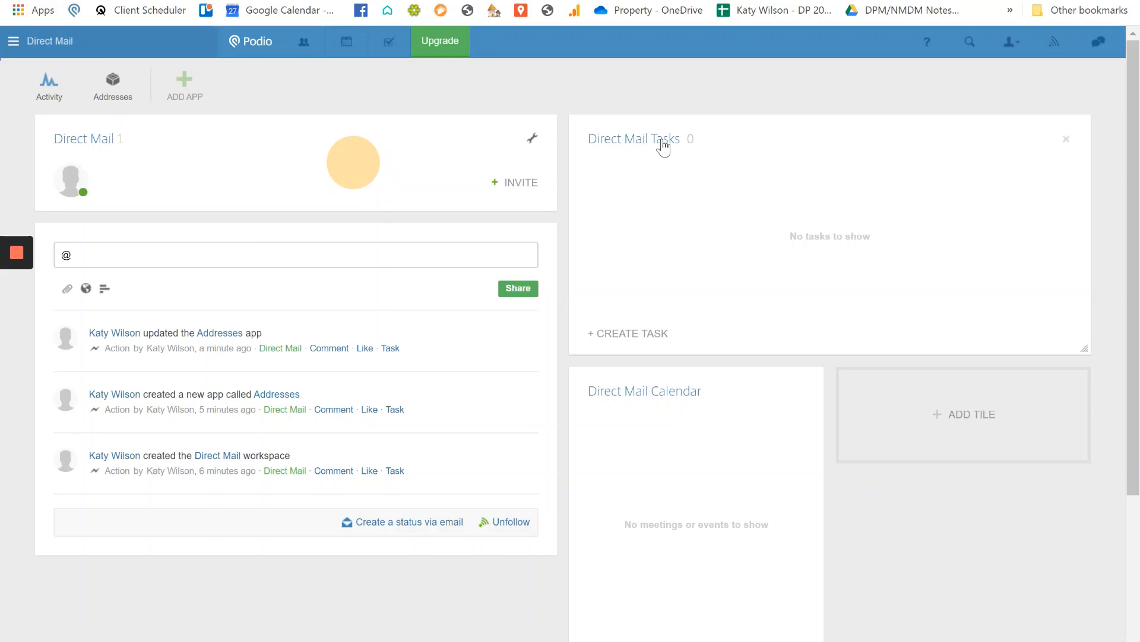
{"action": "mouse_move", "coordinate": [711, 160]}
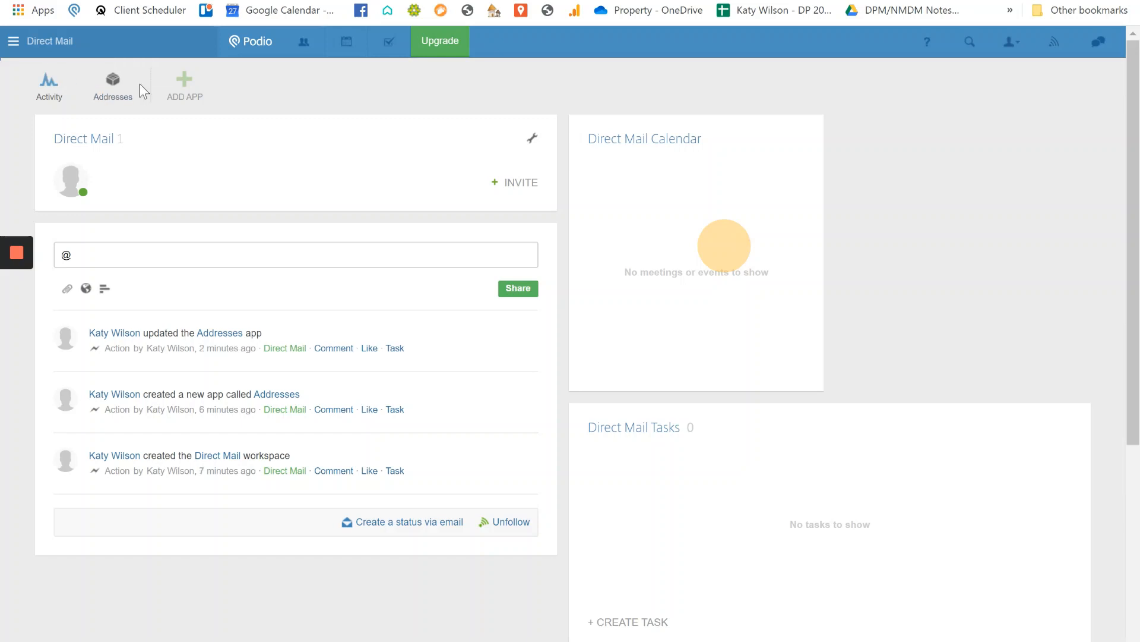
{"action": "mouse_move", "coordinate": [111, 83]}
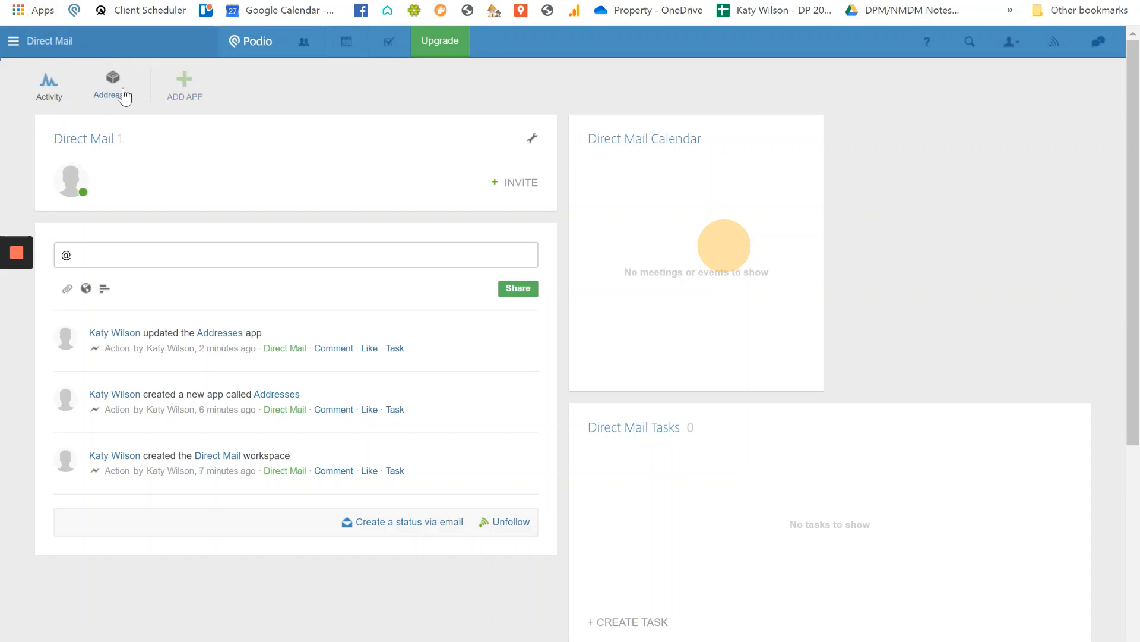
{"action": "mouse_move", "coordinate": [113, 83]}
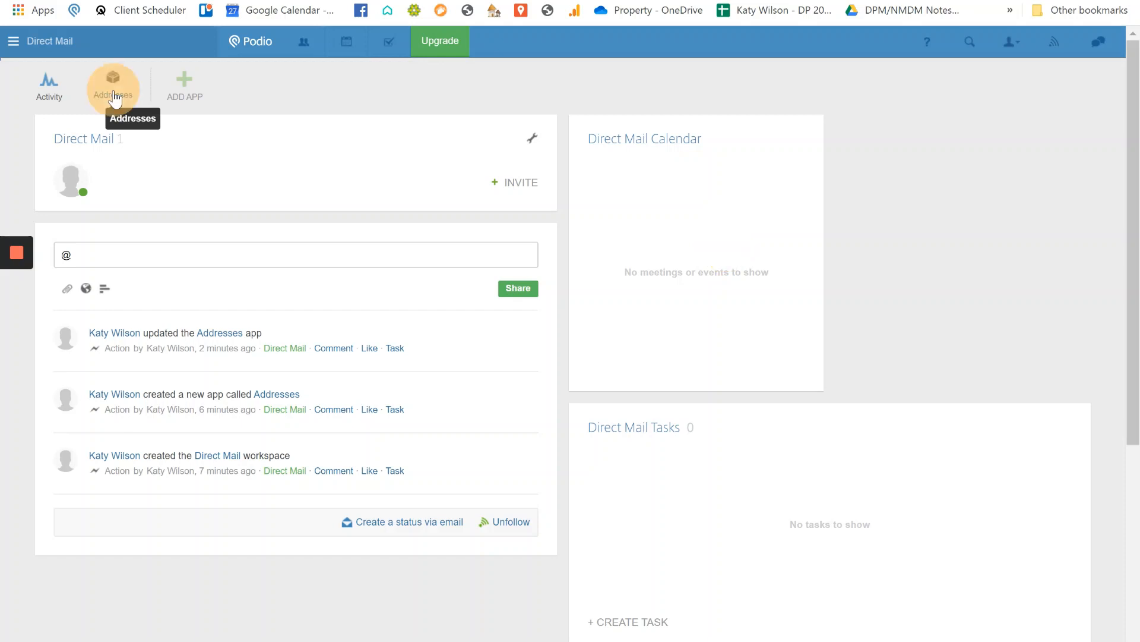
Start a new blank Addresses item from the Addresses app in the workspace bar
{"action": "left_click", "coordinate": [113, 86]}
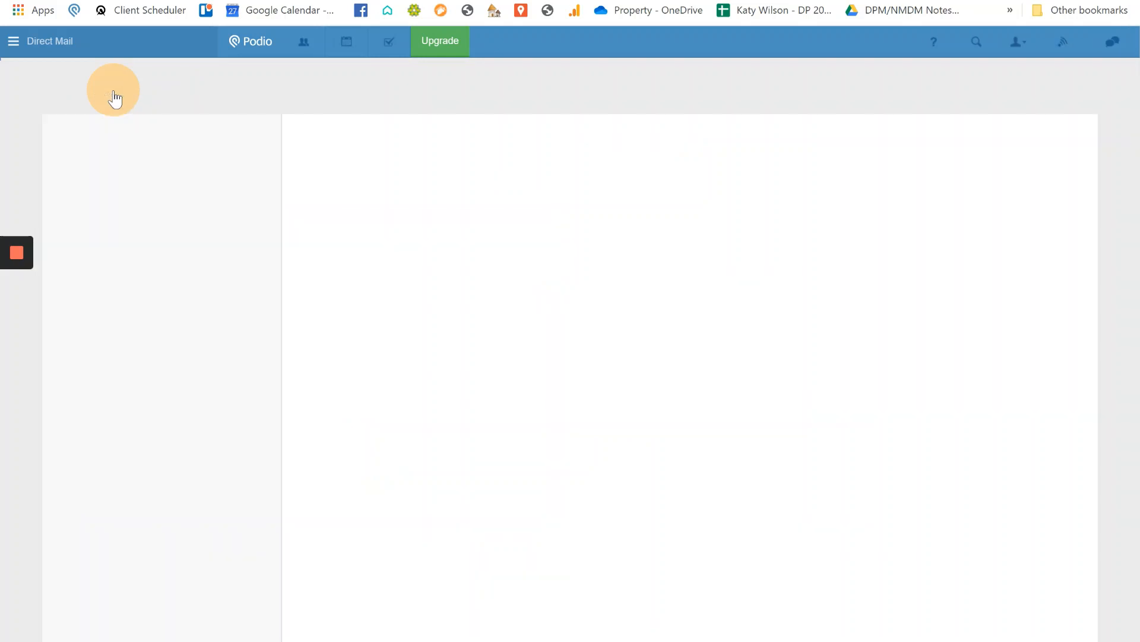
{"action": "left_click", "coordinate": [114, 85]}
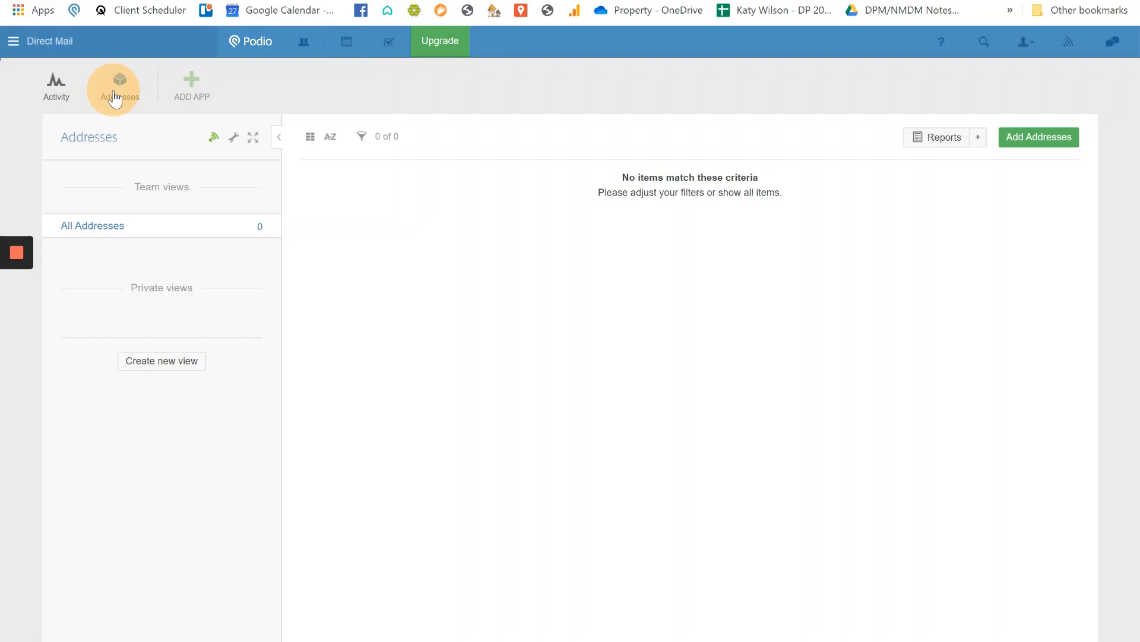
{"action": "mouse_move", "coordinate": [978, 137]}
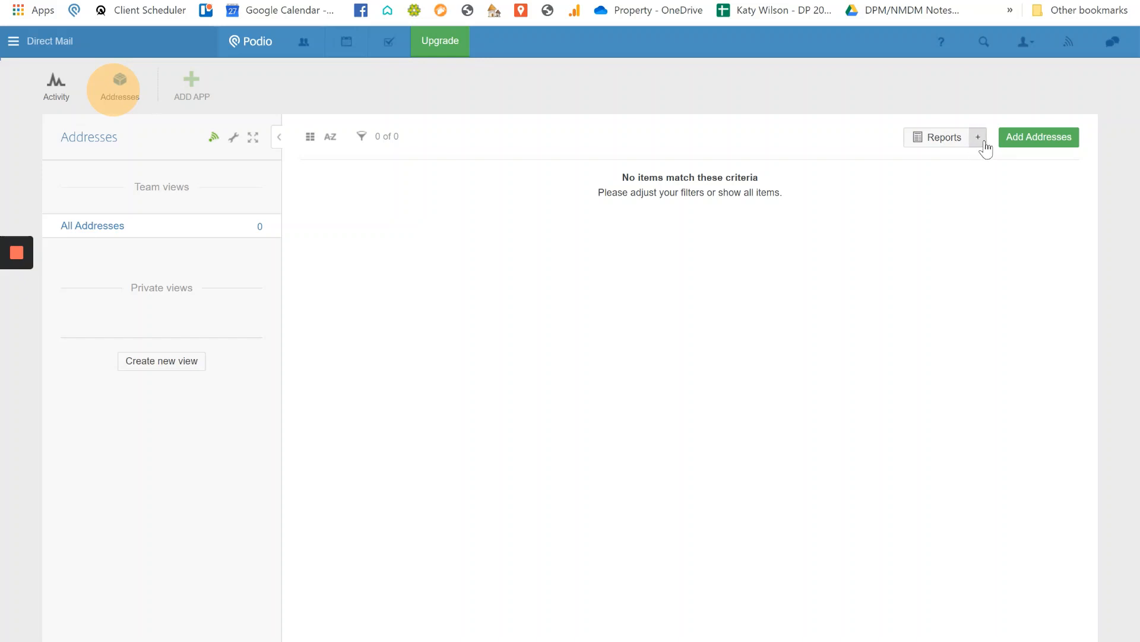
{"action": "mouse_move", "coordinate": [1018, 146]}
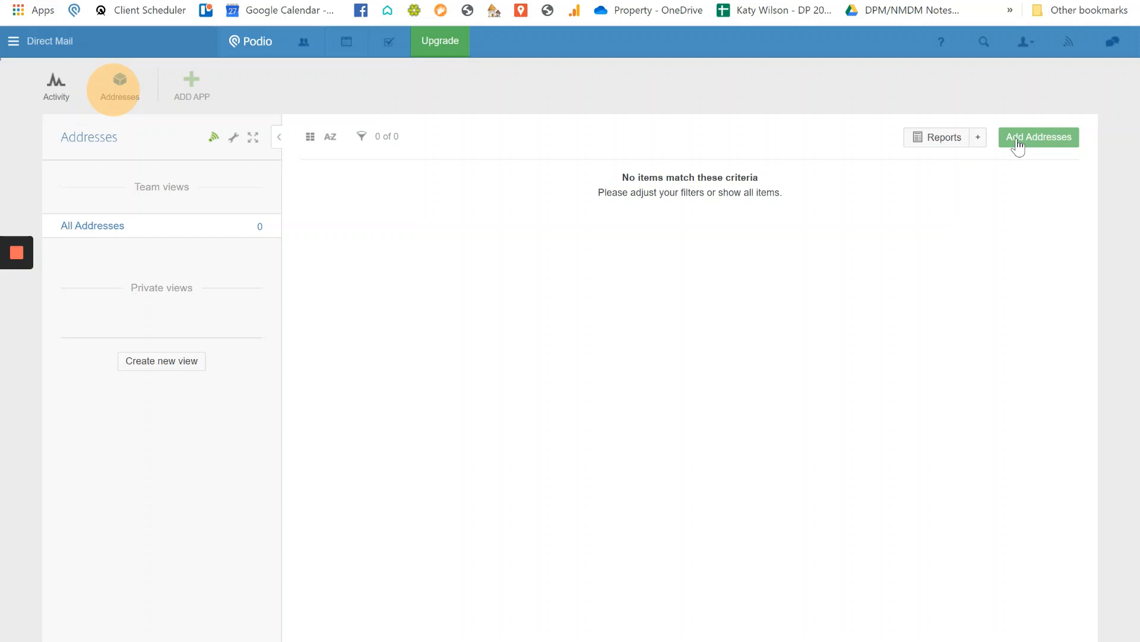
{"action": "left_click", "coordinate": [1038, 137]}
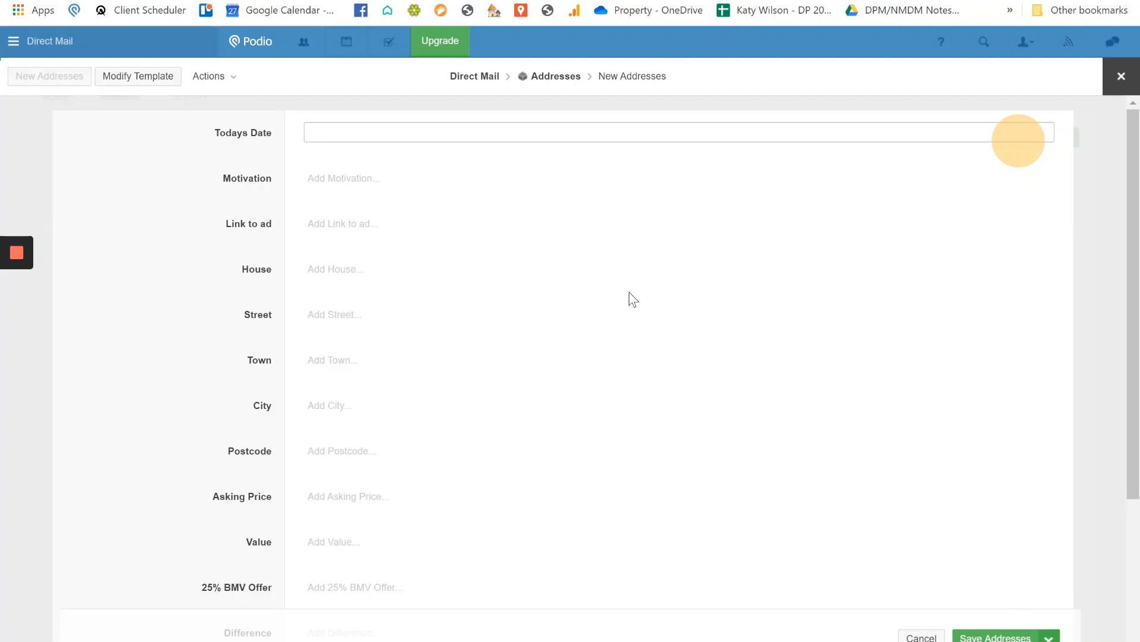
{"action": "scroll", "scroll_direction": "down", "scroll_amount": 3}
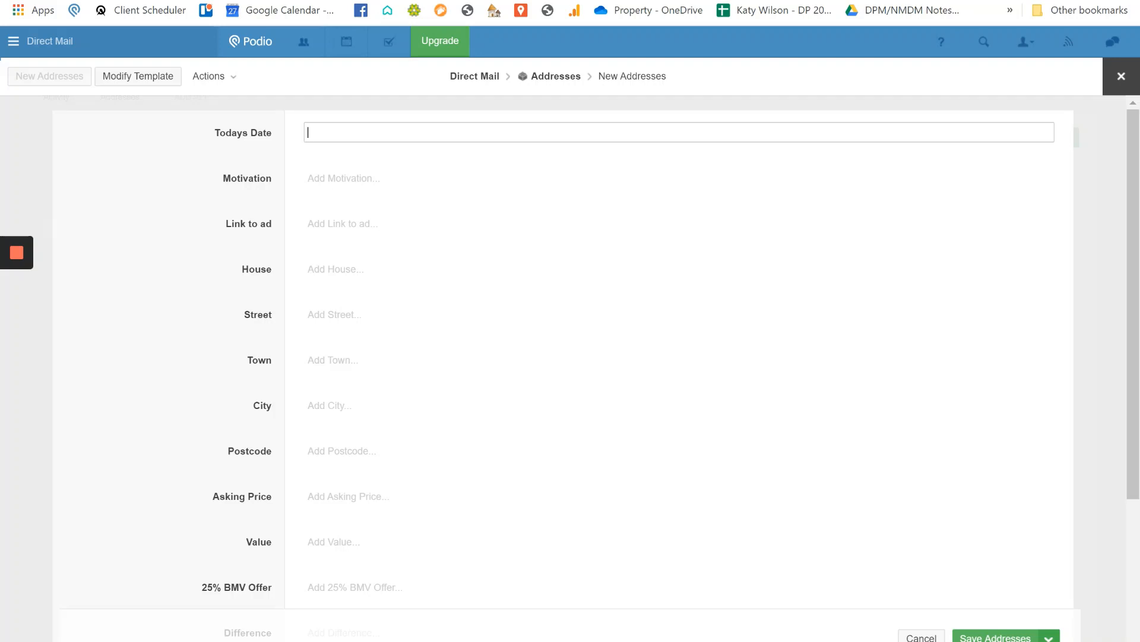
{"action": "mouse_move", "coordinate": [313, 245]}
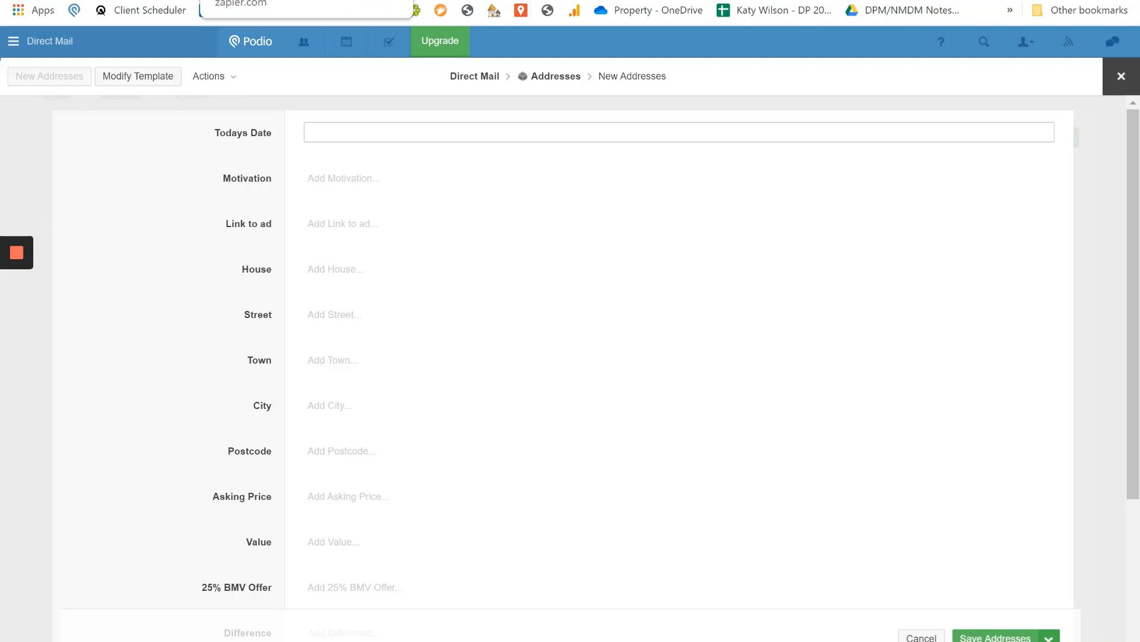
{"action": "left_click", "coordinate": [676, 132]}
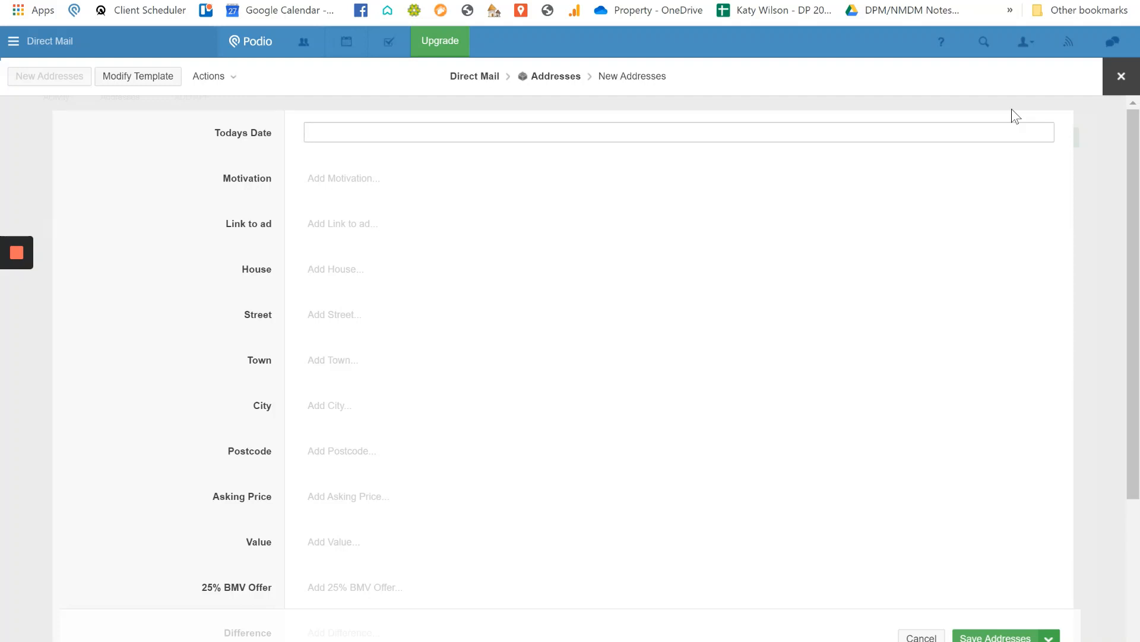
{"action": "left_click", "coordinate": [678, 132]}
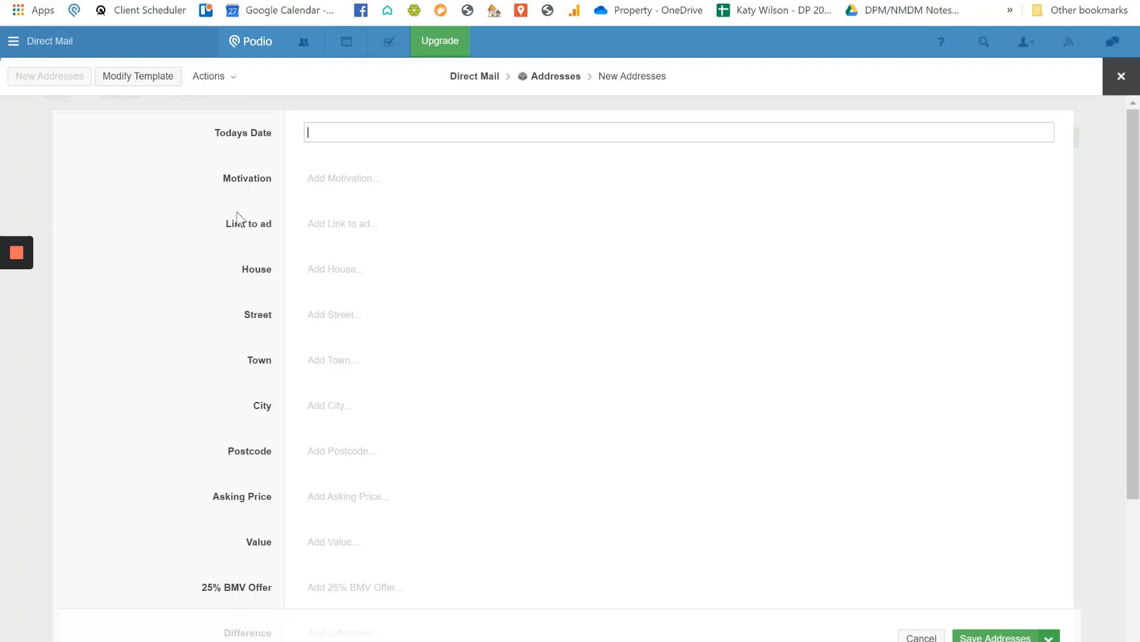